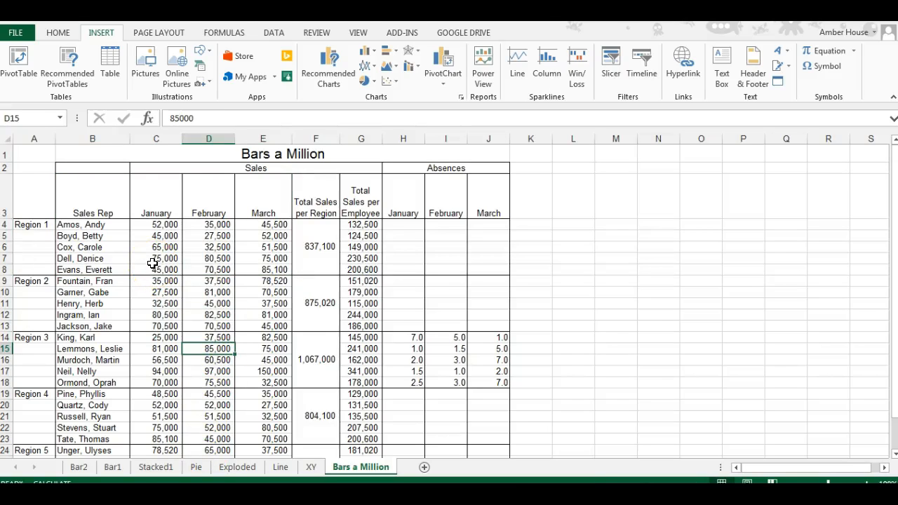
mouse_move(101, 194)
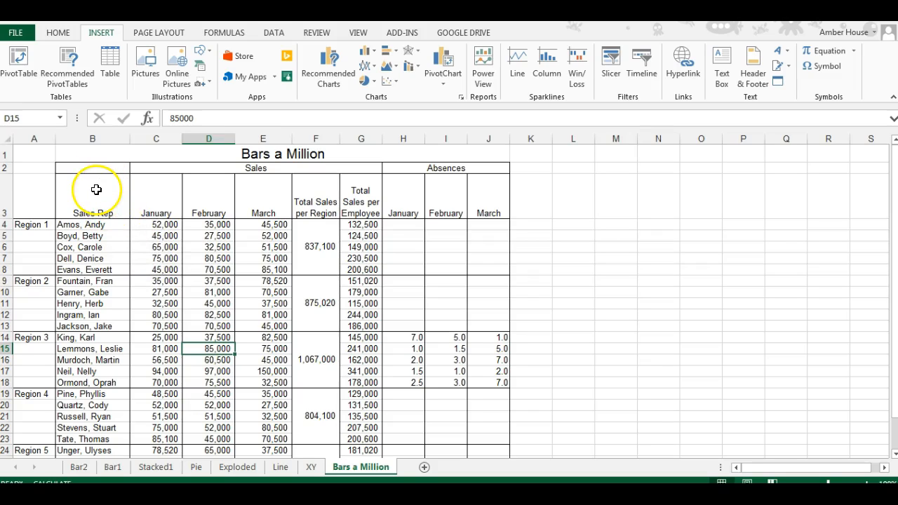
- Select cells B3:E8, the Region 1 sales reps with January–March figures and headers
drag(93, 194, 242, 247)
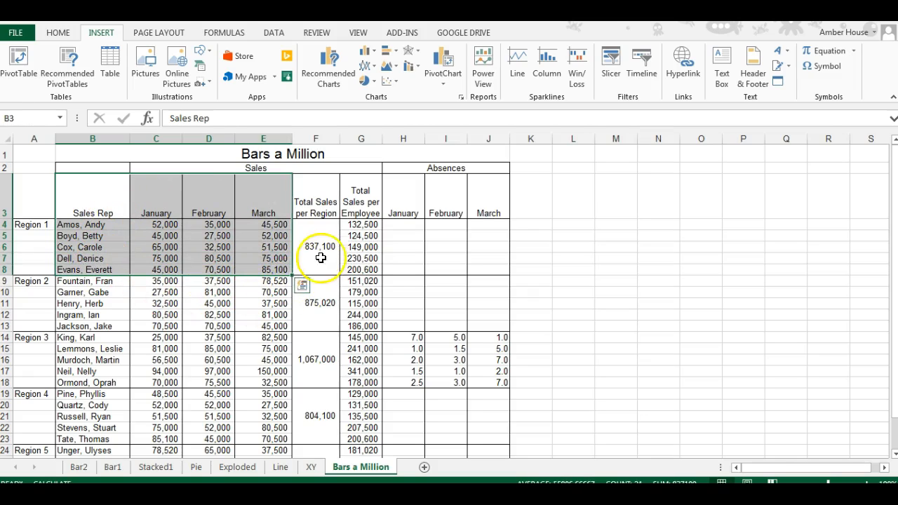
mouse_move(143, 281)
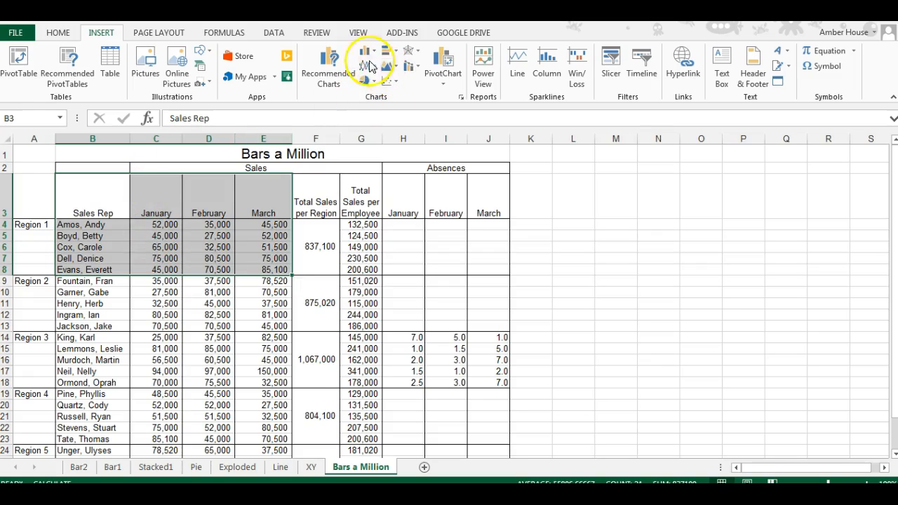
- Insert a 2-D clustered bar chart of the selection and preview other bar chart types
click(368, 50)
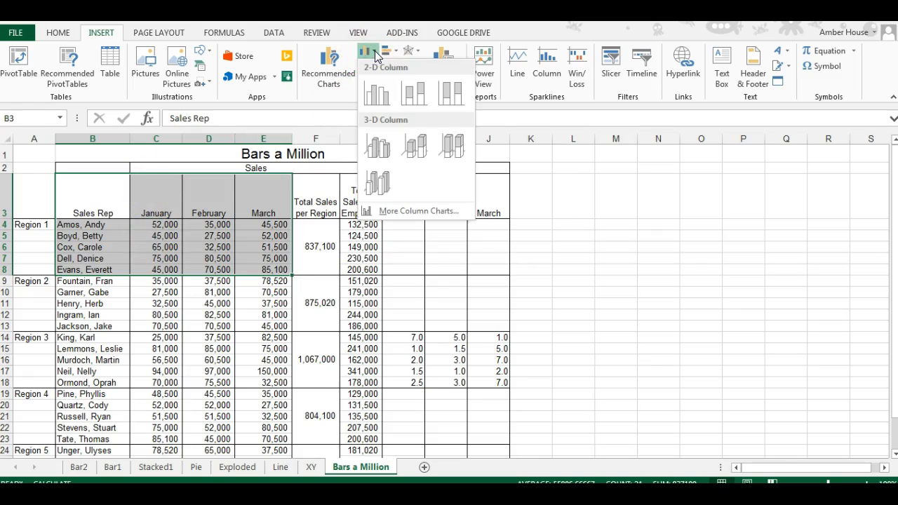
mouse_move(414, 145)
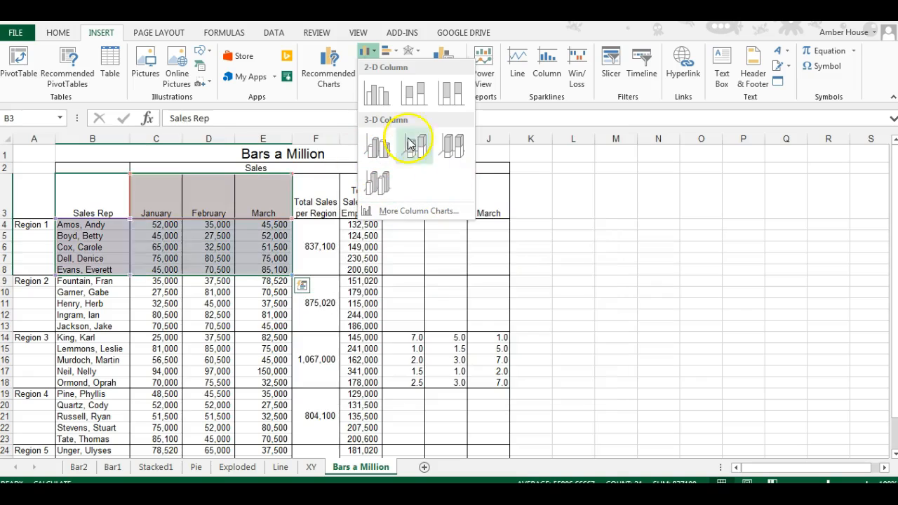
mouse_move(400, 53)
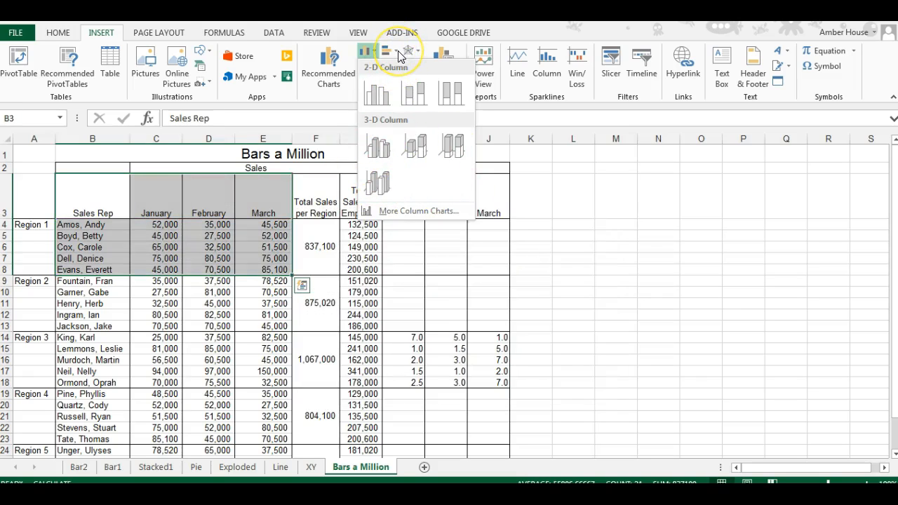
click(388, 51)
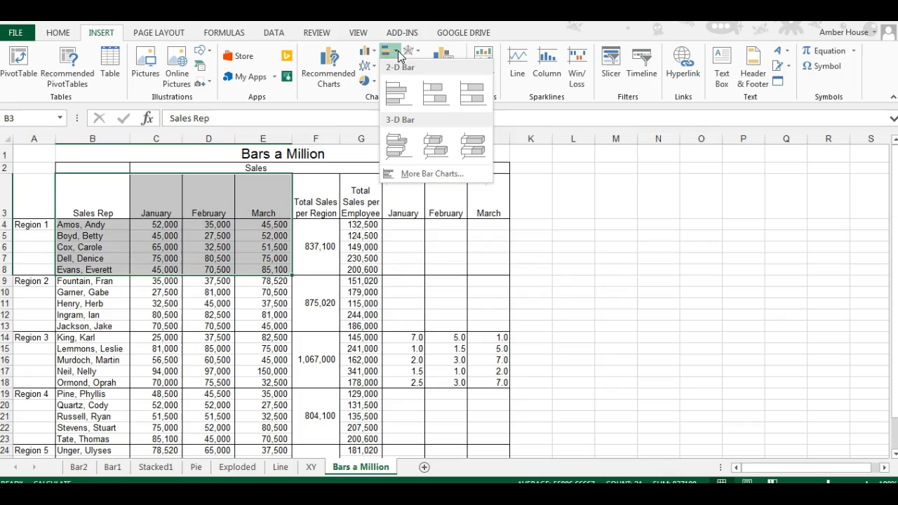
click(435, 93)
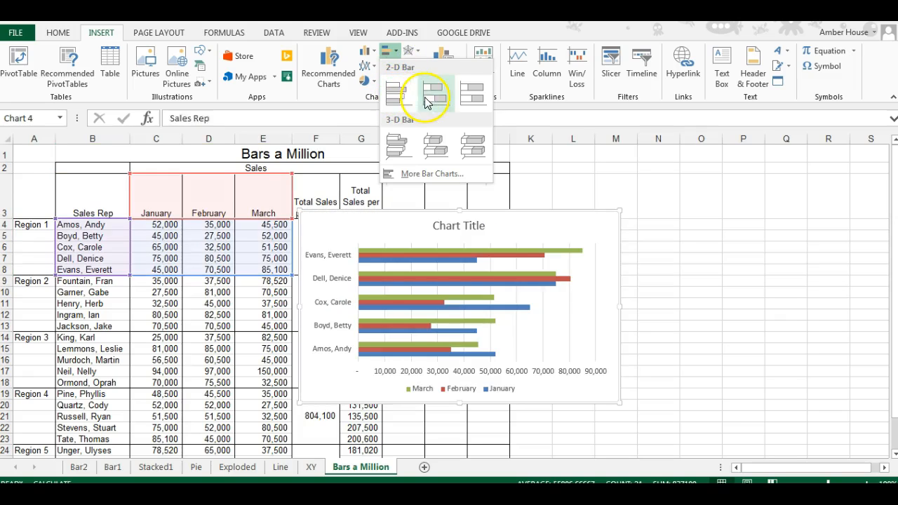
mouse_move(471, 95)
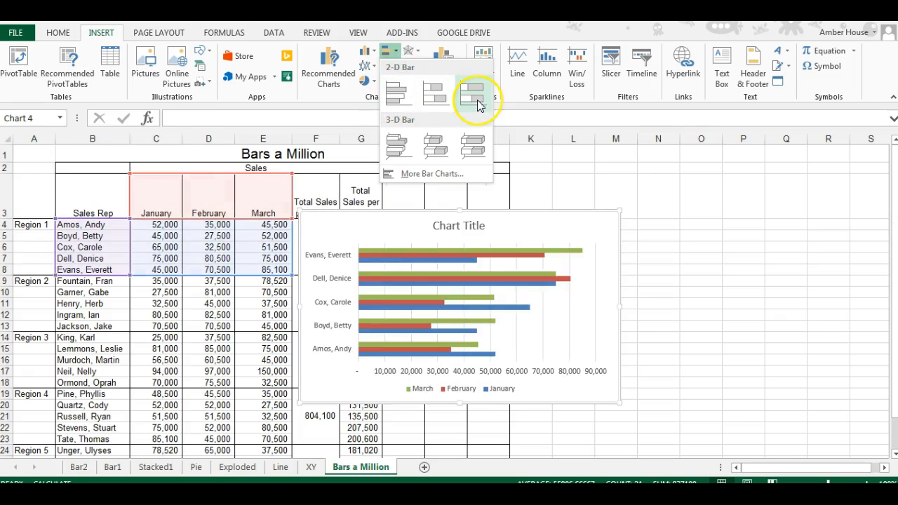
click(473, 87)
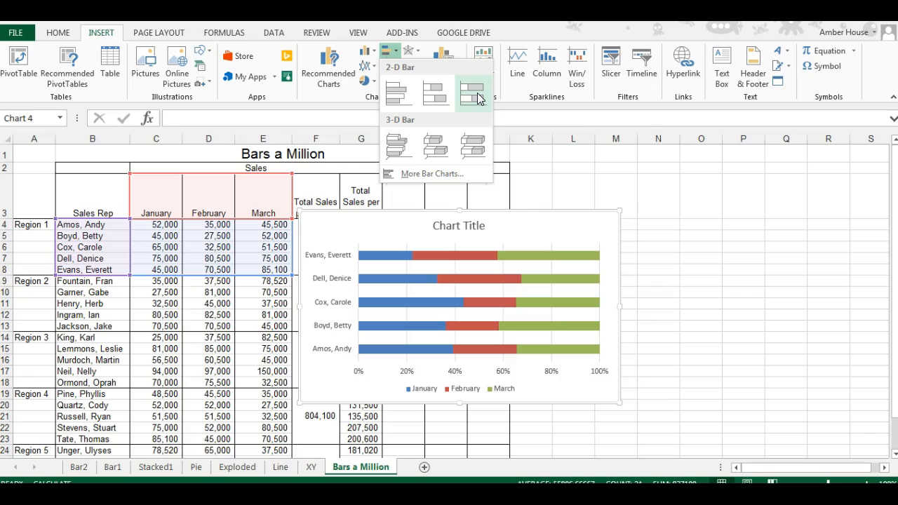
mouse_move(436, 93)
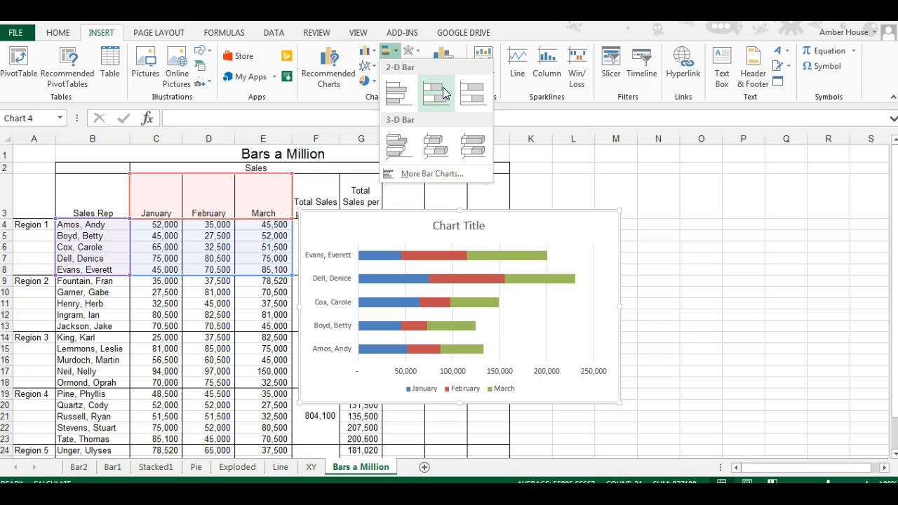
mouse_move(436, 145)
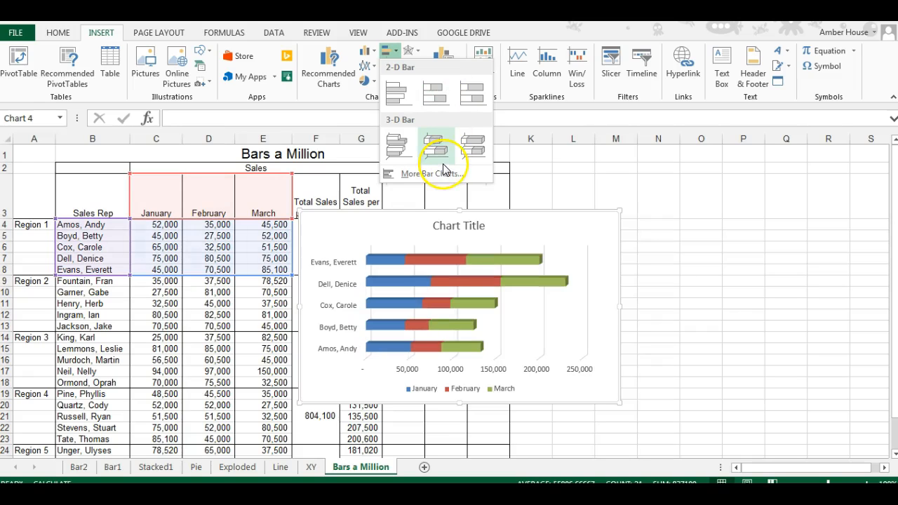
mouse_move(396, 146)
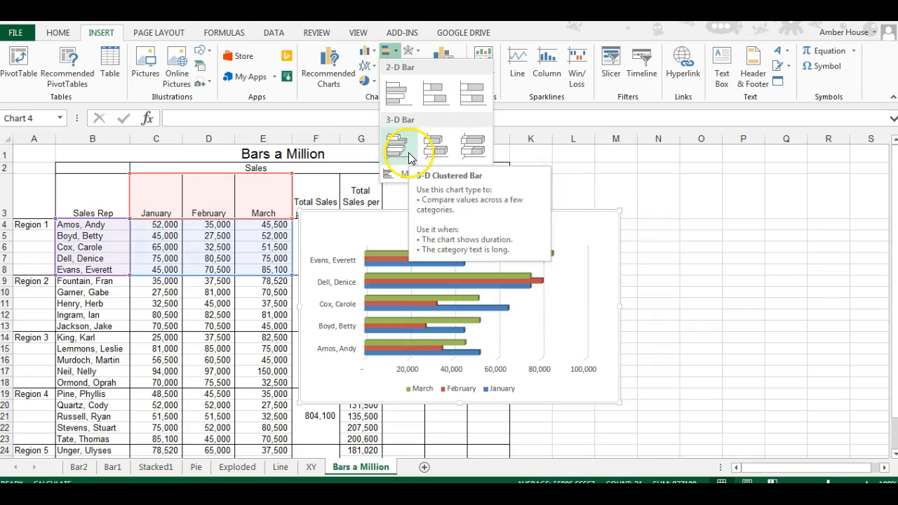
mouse_move(471, 148)
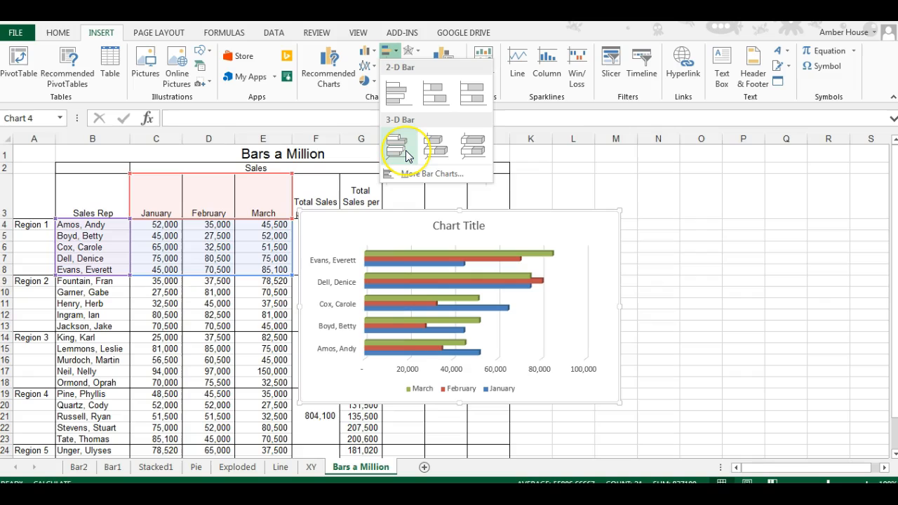
mouse_move(434, 147)
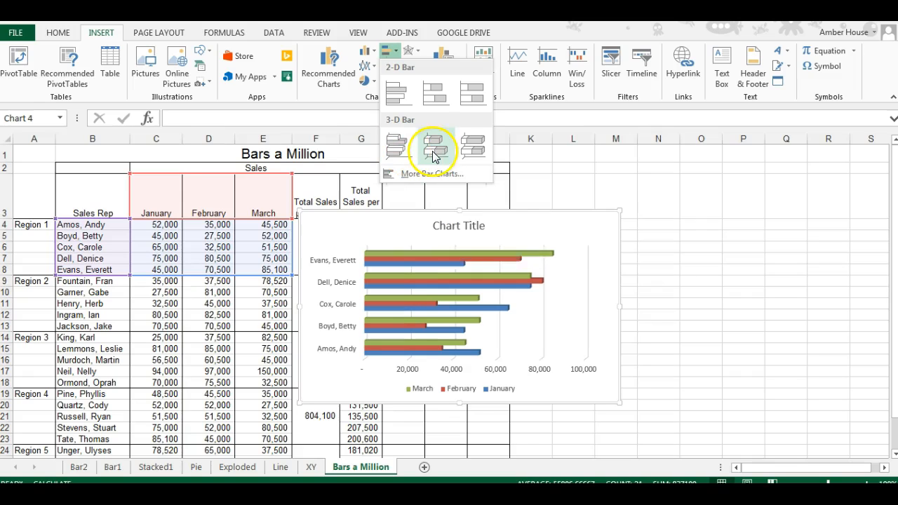
mouse_move(435, 147)
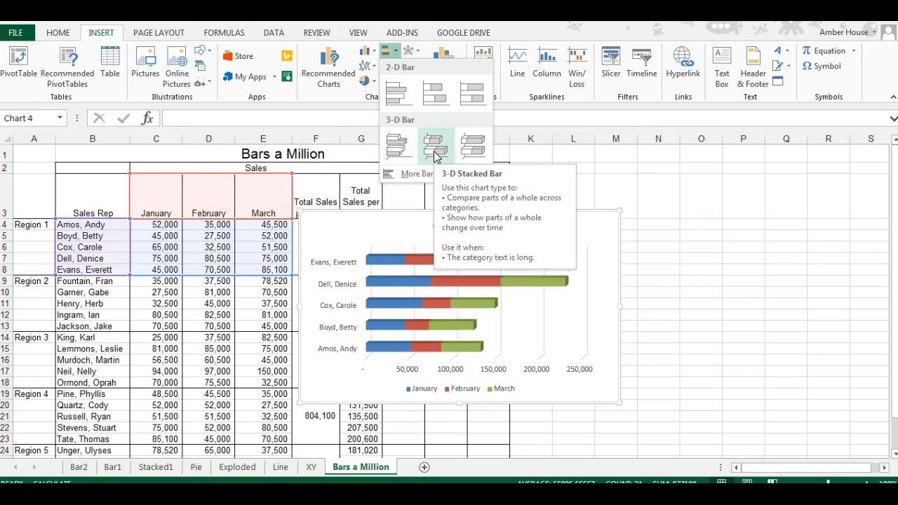
- Make the chart 3-D stacked bars with the dark grey chart style
click(435, 146)
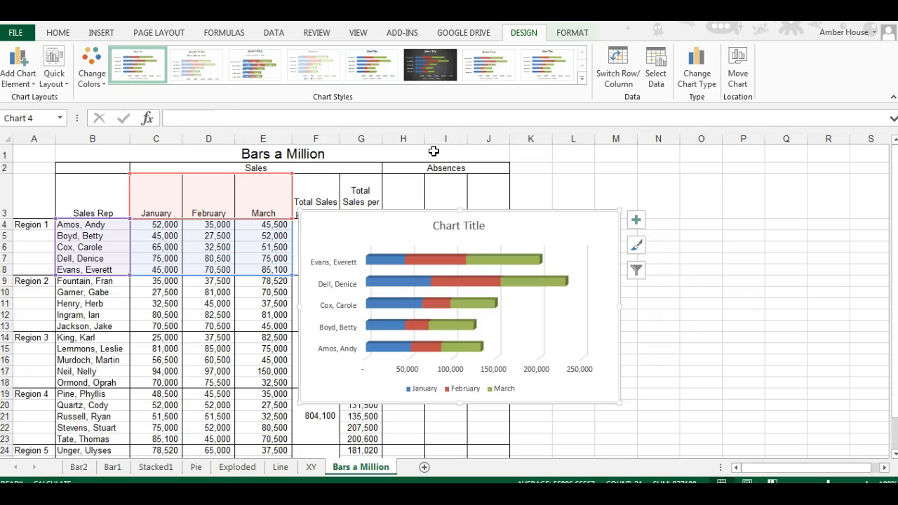
click(371, 65)
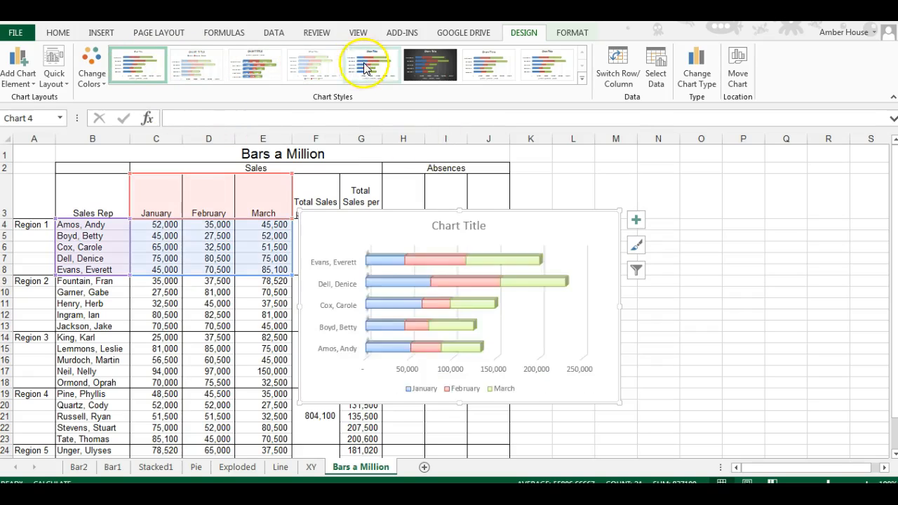
click(429, 64)
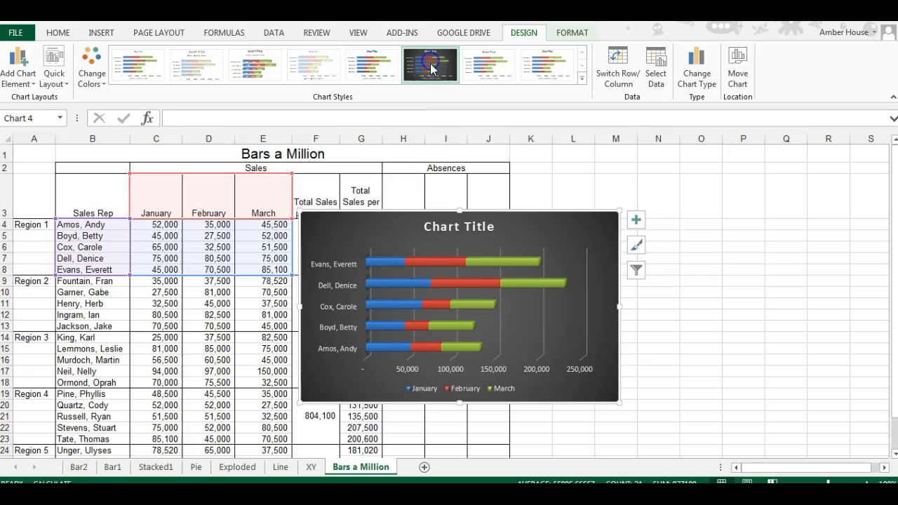
click(430, 64)
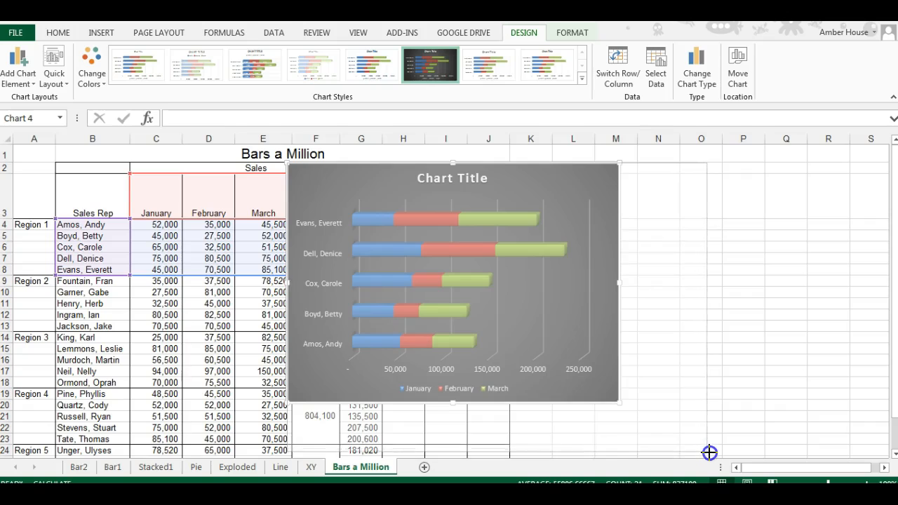
- Move and enlarge the chart to sit right of the sales table, roughly columns G to O
scroll(down, 3)
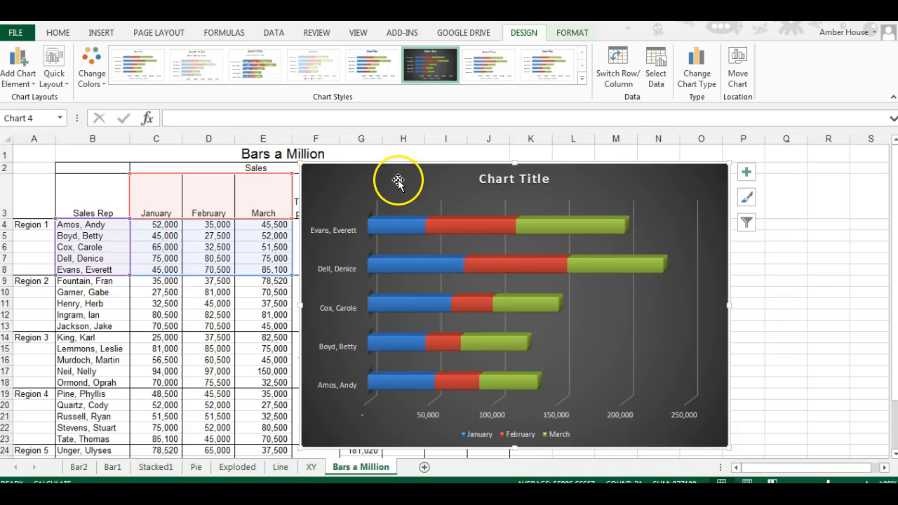
mouse_move(522, 181)
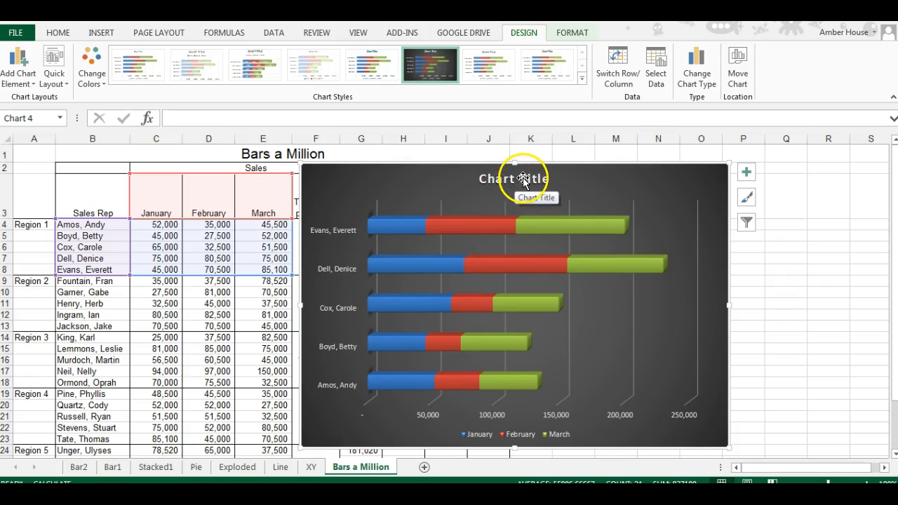
- Replace the placeholder chart title with 'Region 1 Sales Comparisons'
click(514, 179)
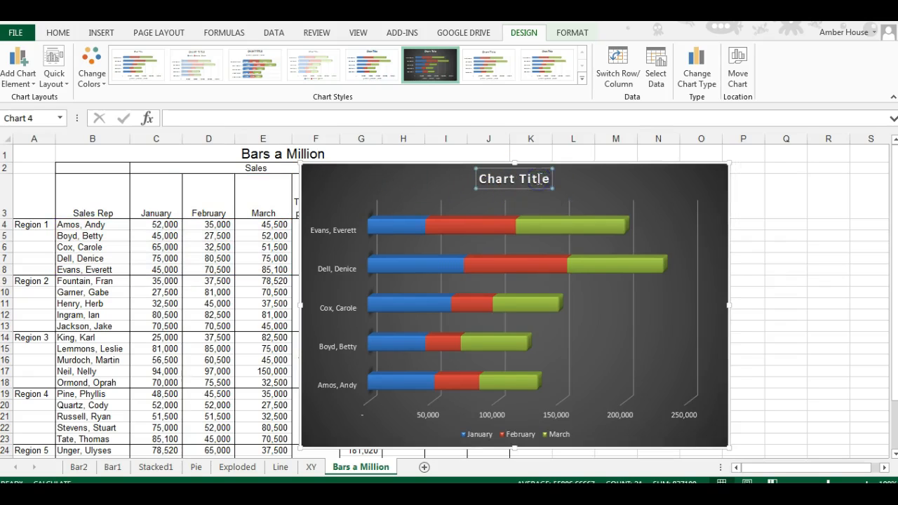
double_click(514, 178)
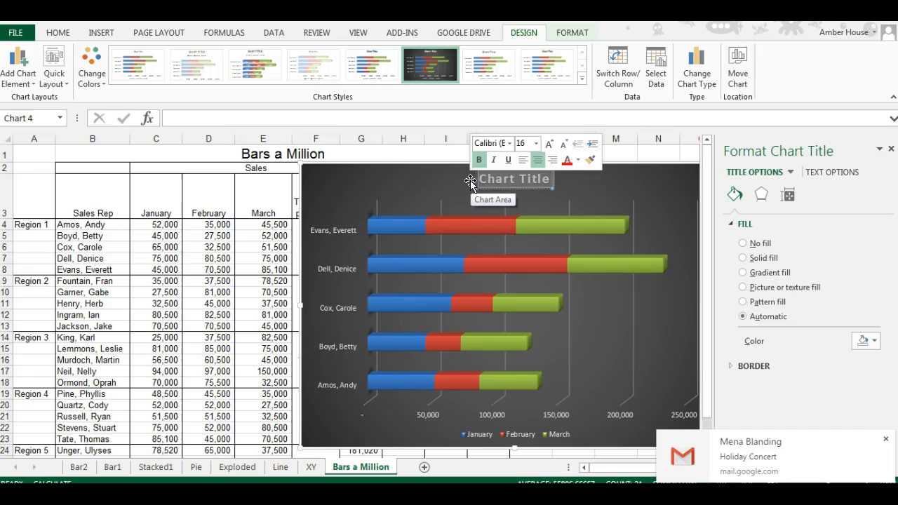
text(REgion)
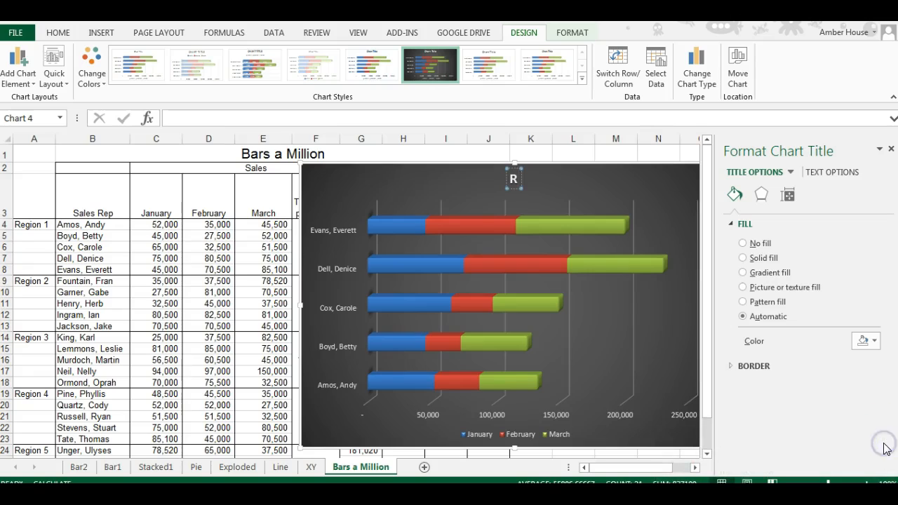
text(Region 1 Sales Compariso)
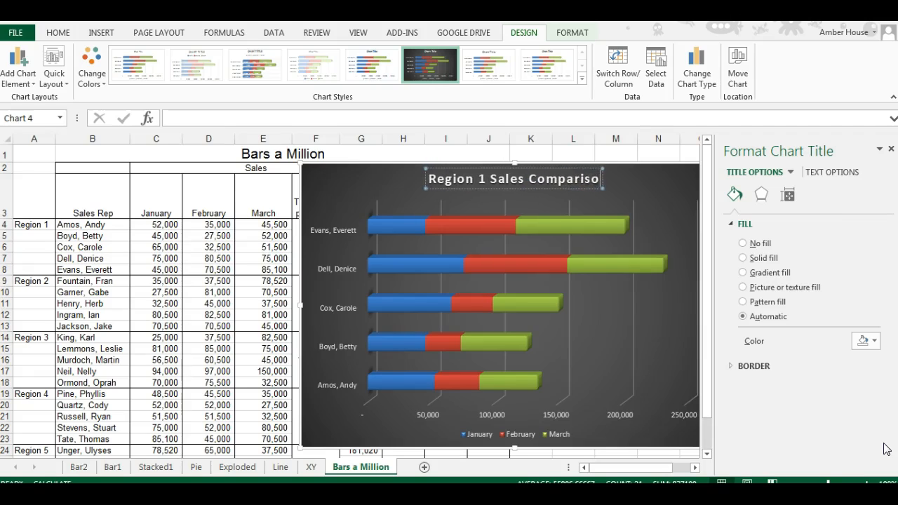
text(ns)
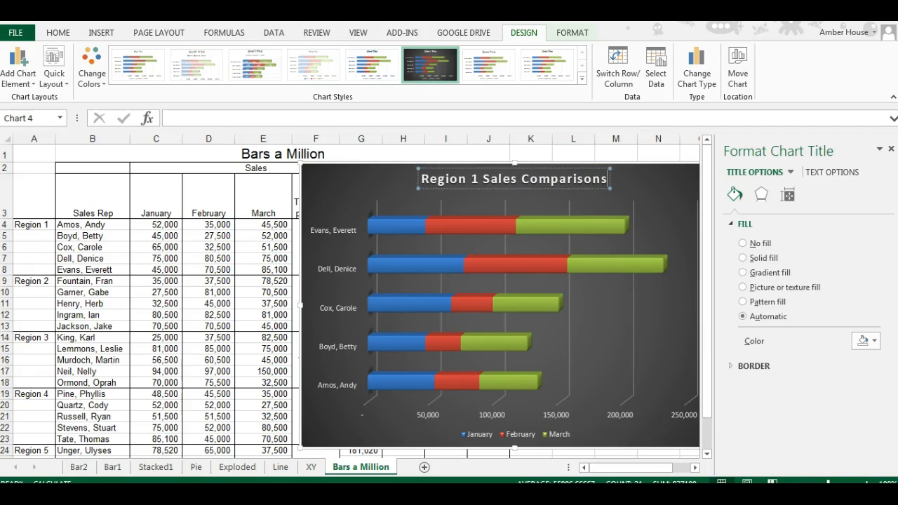
mouse_move(350, 236)
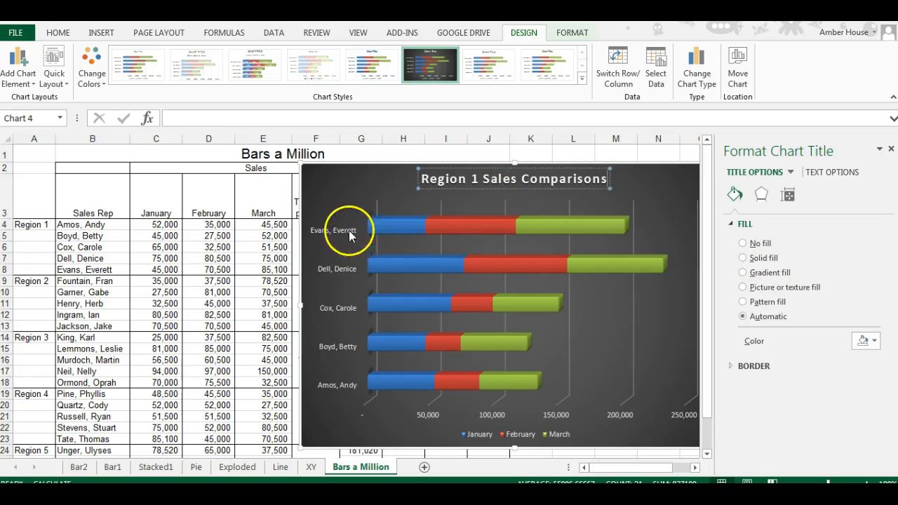
mouse_move(456, 418)
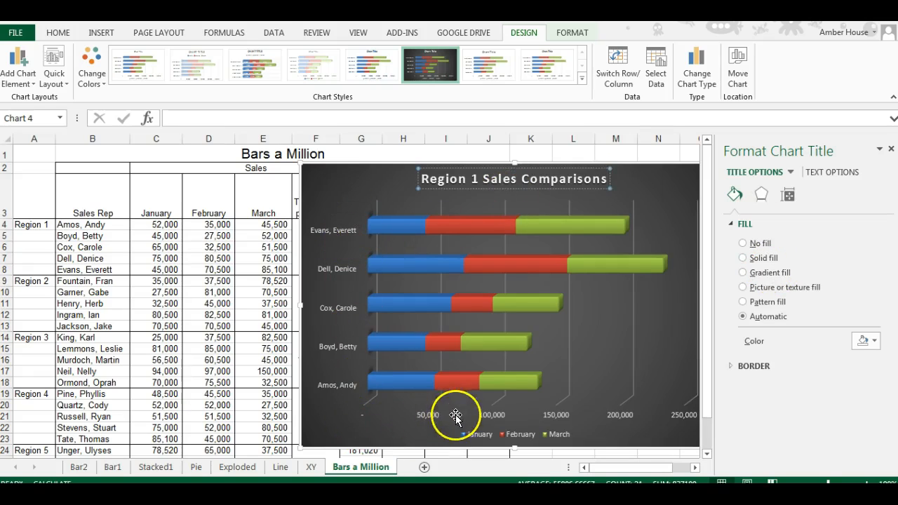
mouse_move(634, 416)
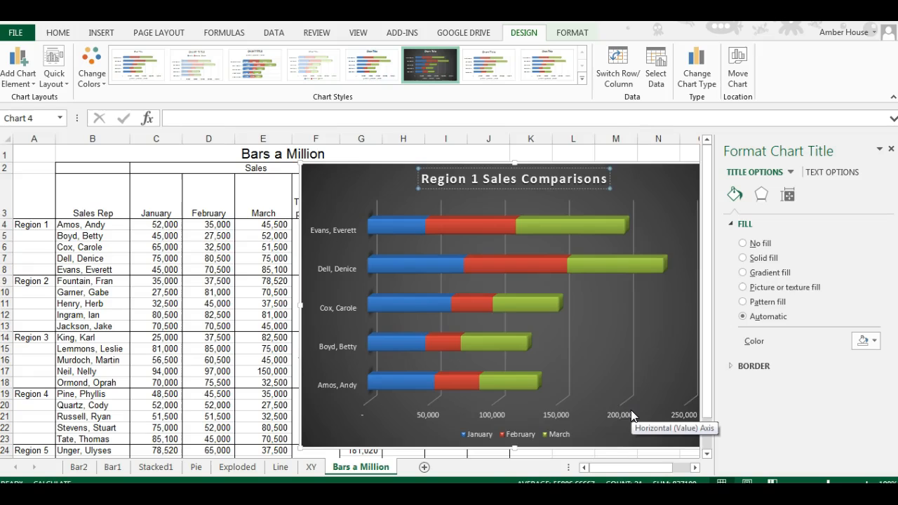
mouse_move(595, 441)
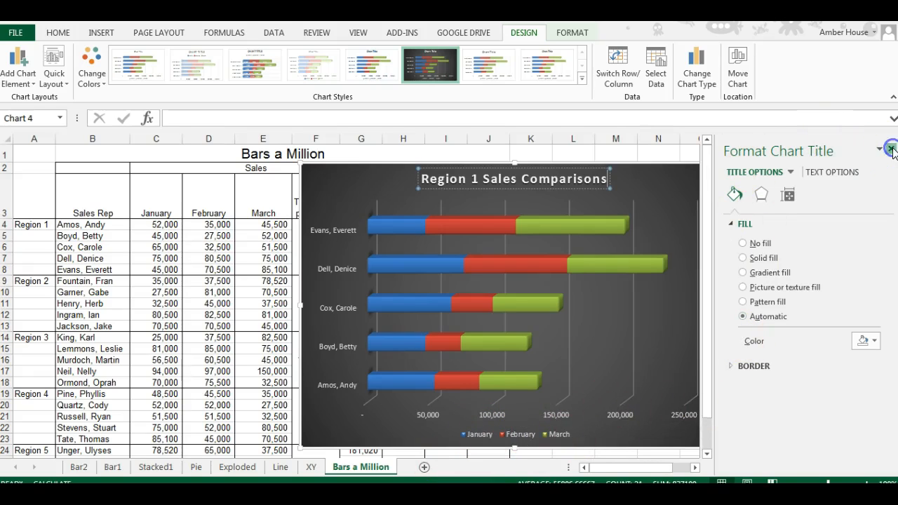
- Add axis titles via Chart Elements and rename the vertical one 'Sales Associates'
click(892, 149)
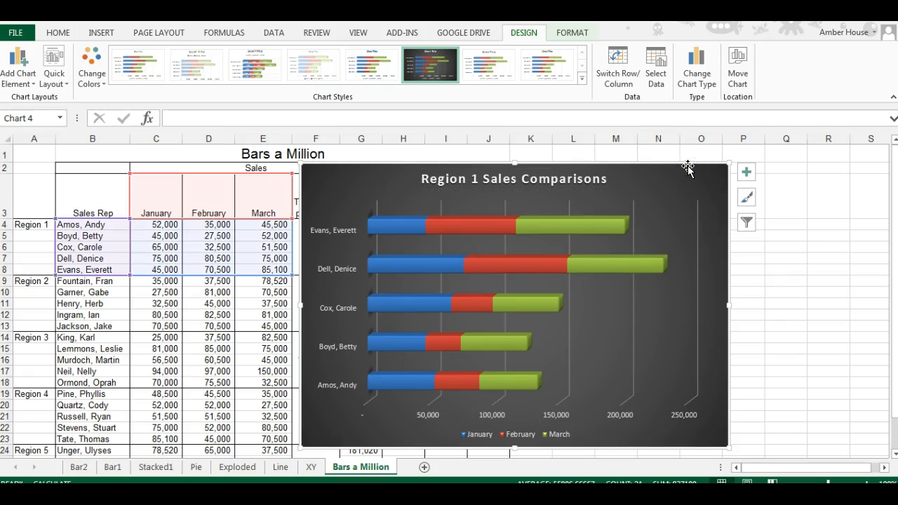
mouse_move(746, 171)
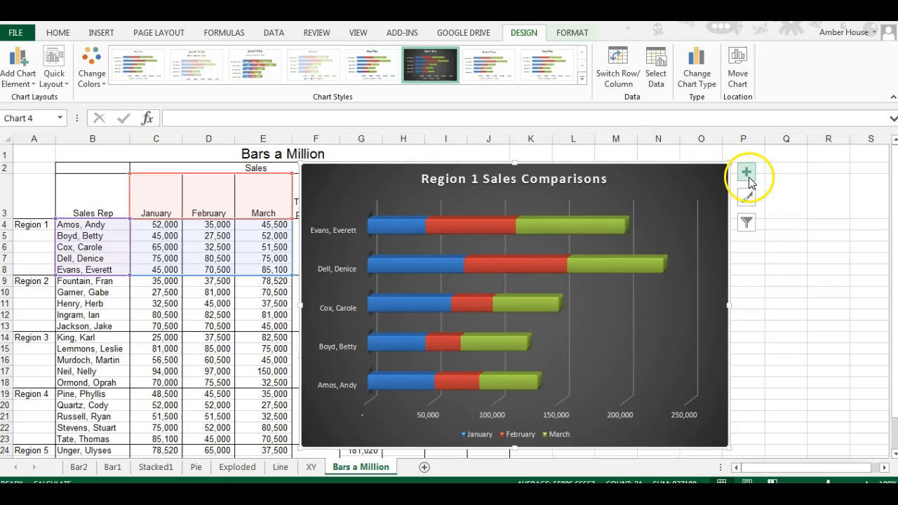
click(747, 173)
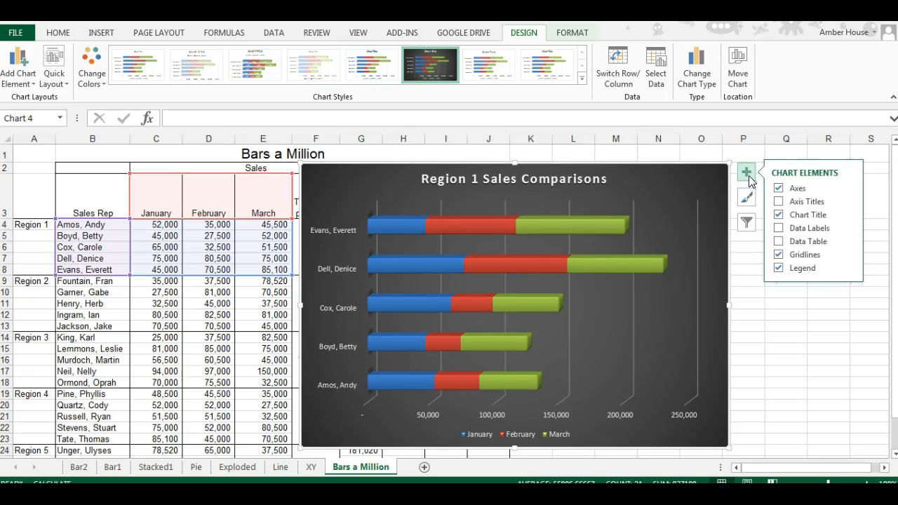
click(779, 202)
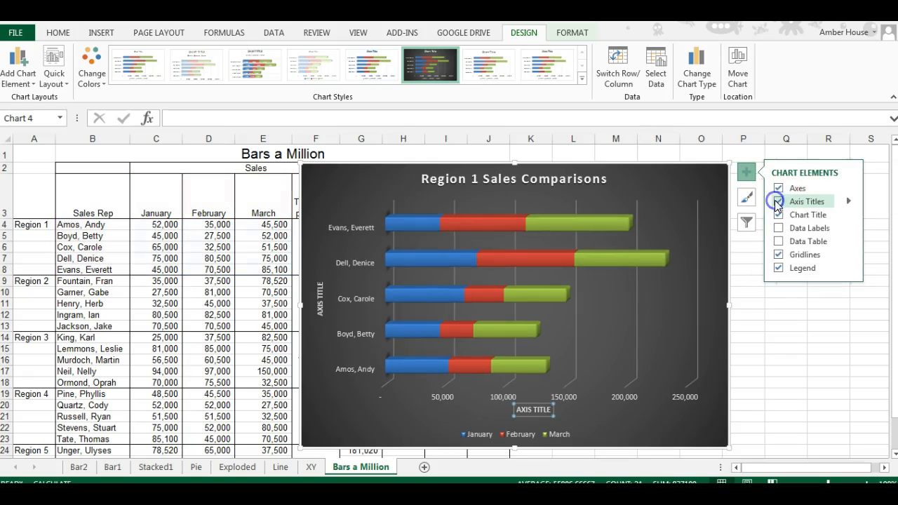
click(779, 202)
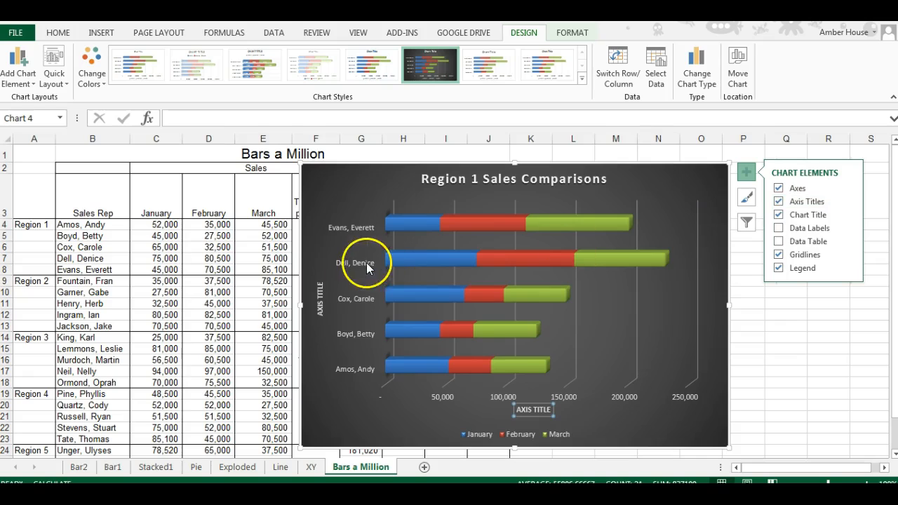
double_click(320, 295)
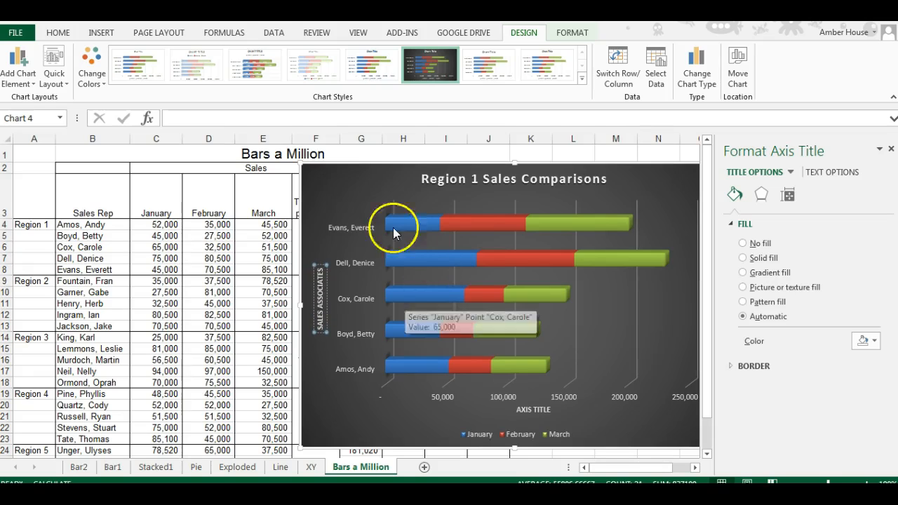
mouse_move(550, 409)
text(TOTAL SALES (IN THOUSANDS))
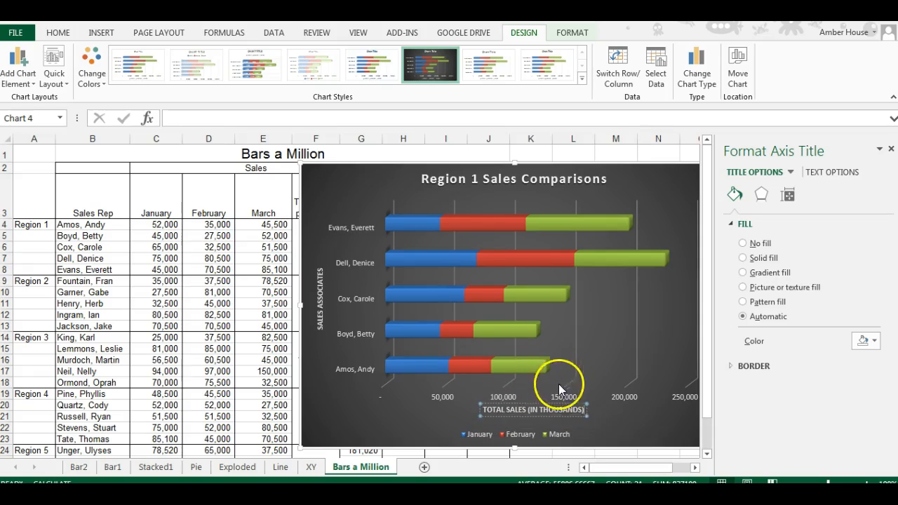
click(442, 225)
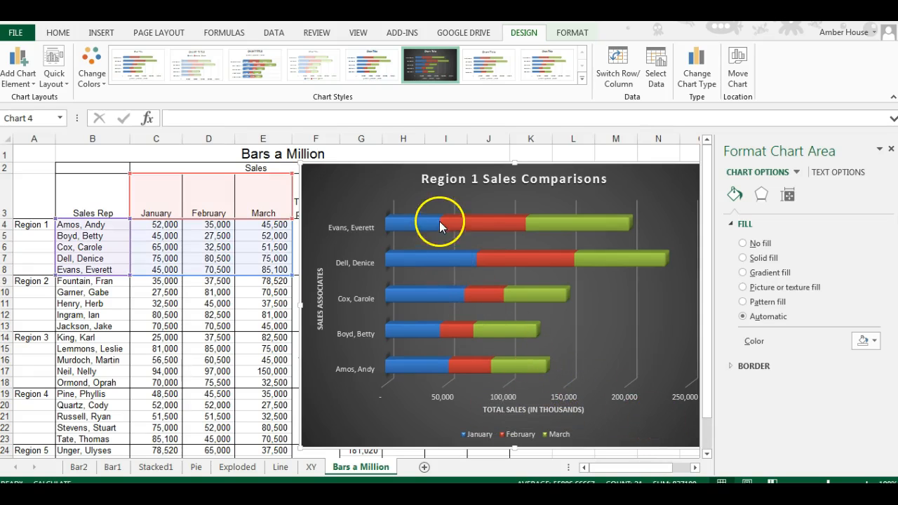
mouse_move(460, 233)
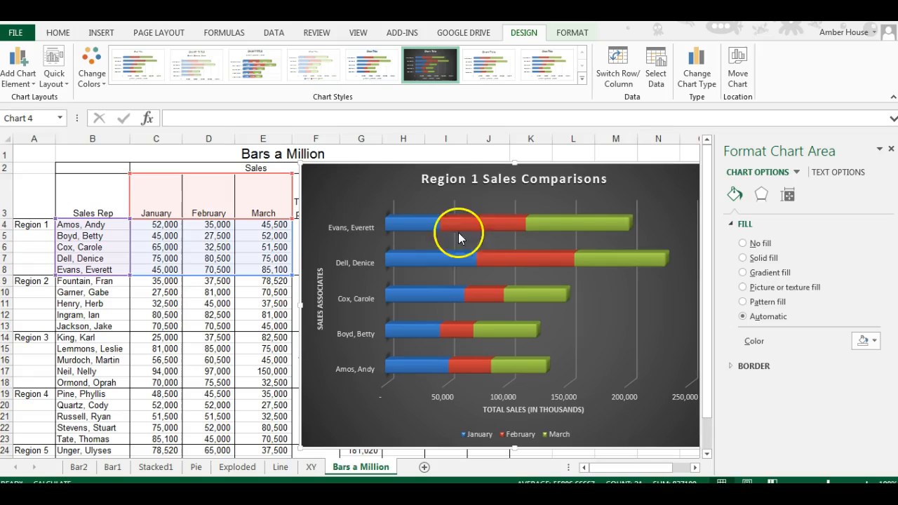
mouse_move(440, 376)
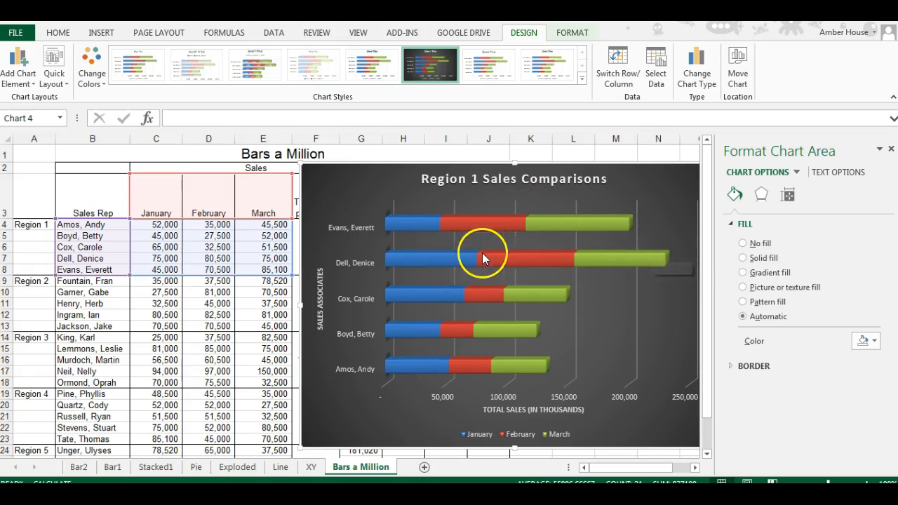
mouse_move(667, 263)
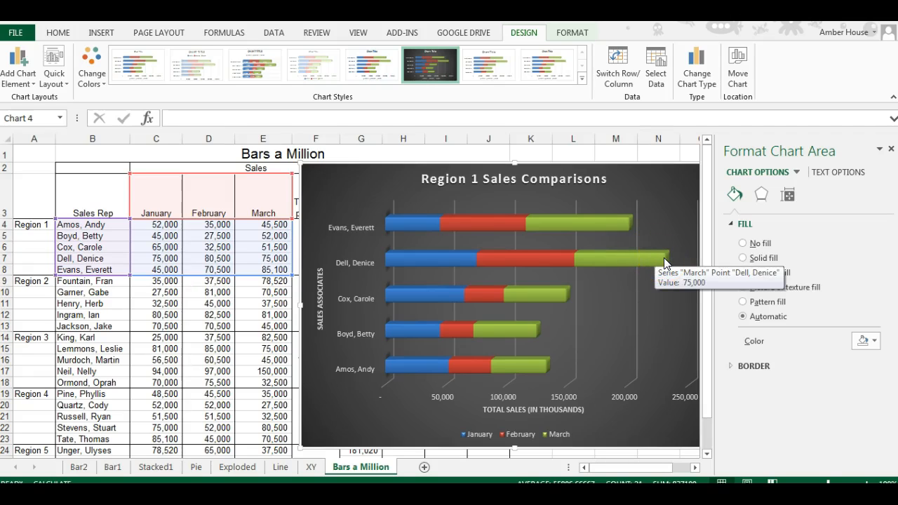
mouse_move(586, 224)
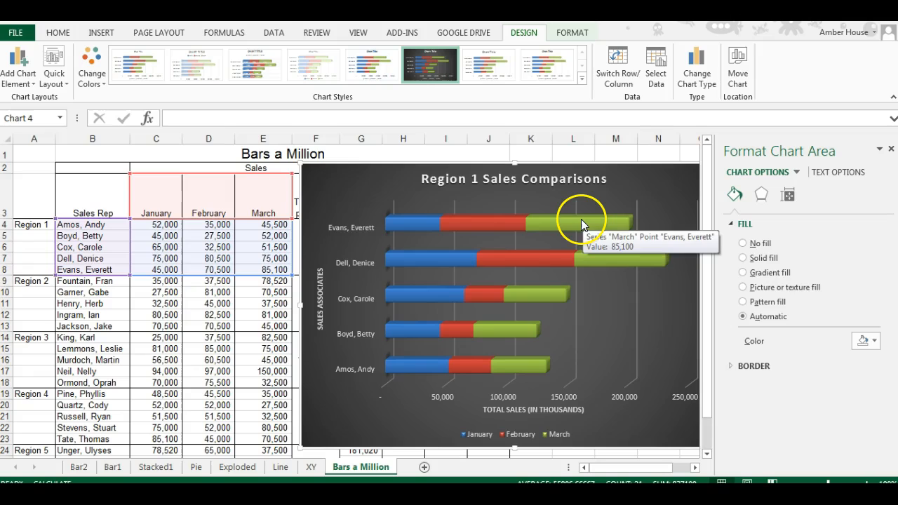
mouse_move(583, 219)
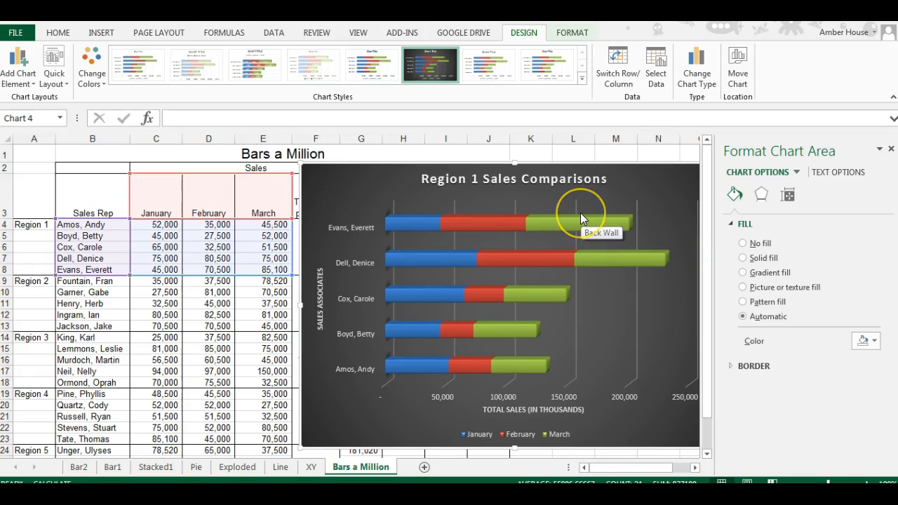
mouse_move(570, 247)
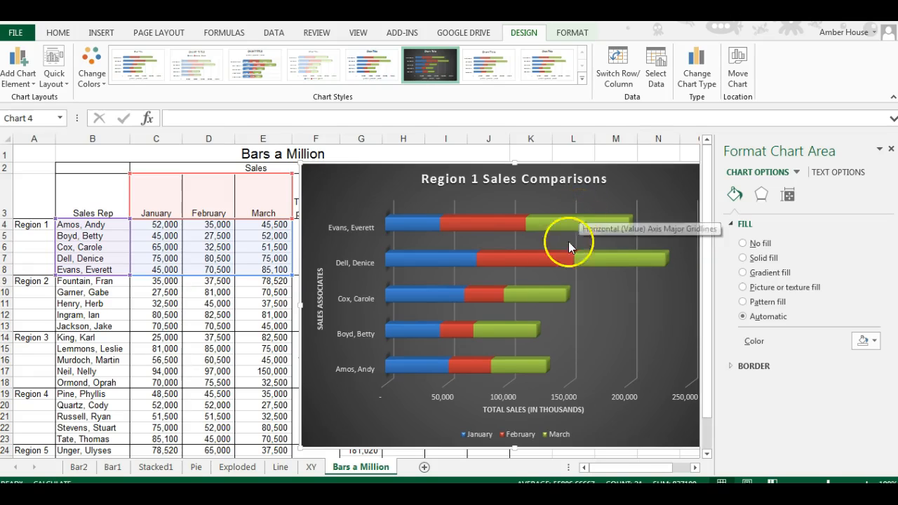
mouse_move(519, 331)
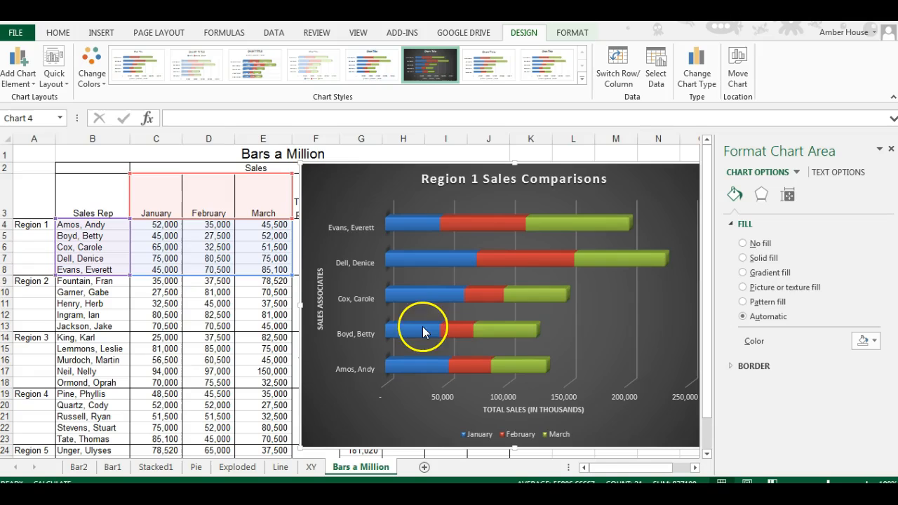
mouse_move(520, 345)
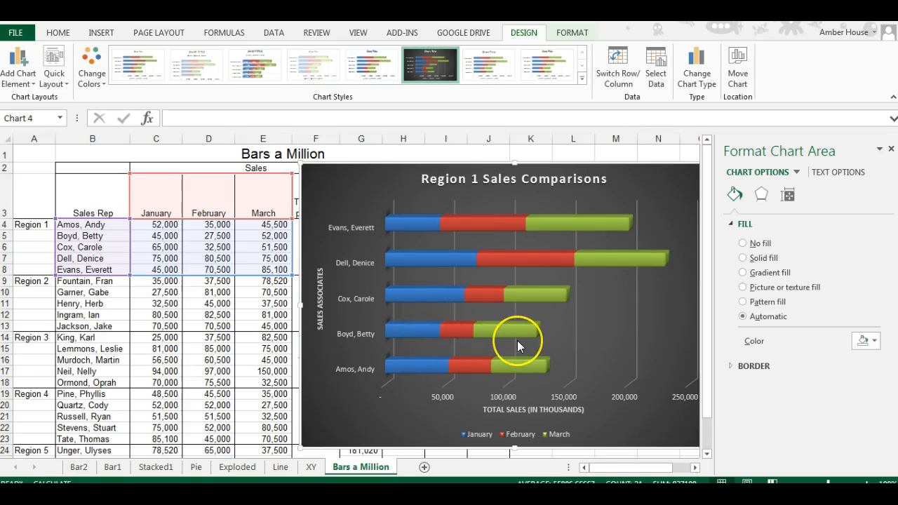
mouse_move(519, 345)
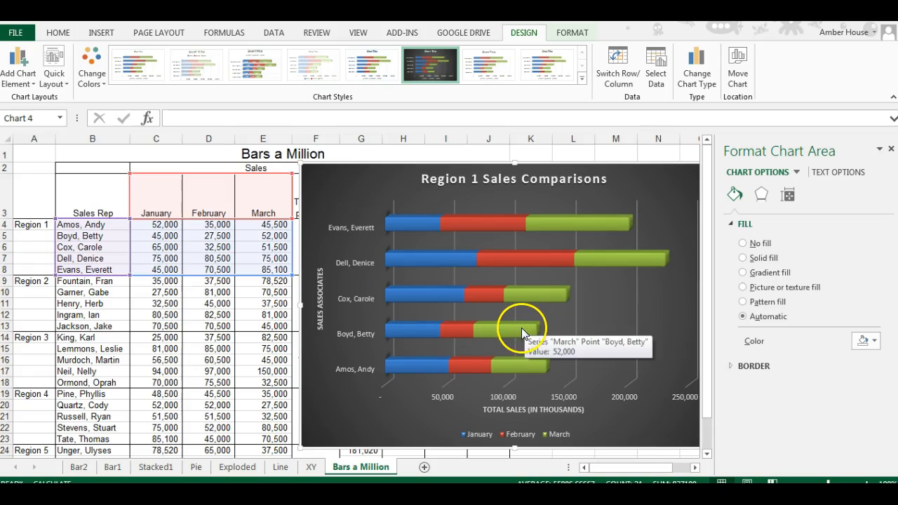
- Show value data labels on the March series, e.g. 85,100 and 75,000
click(522, 330)
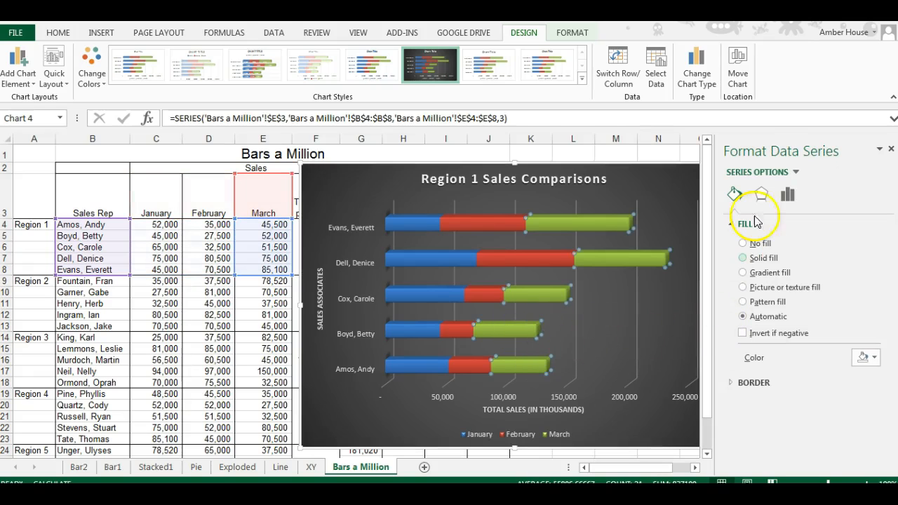
click(889, 149)
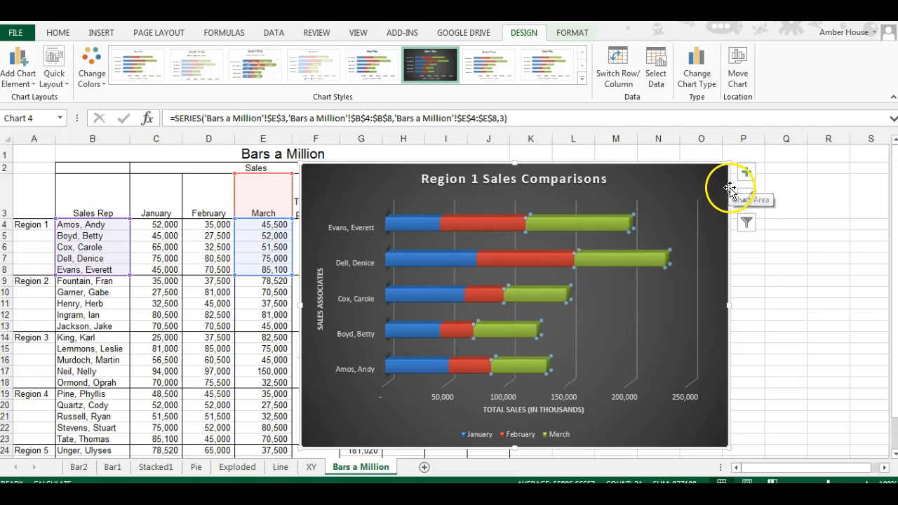
click(747, 173)
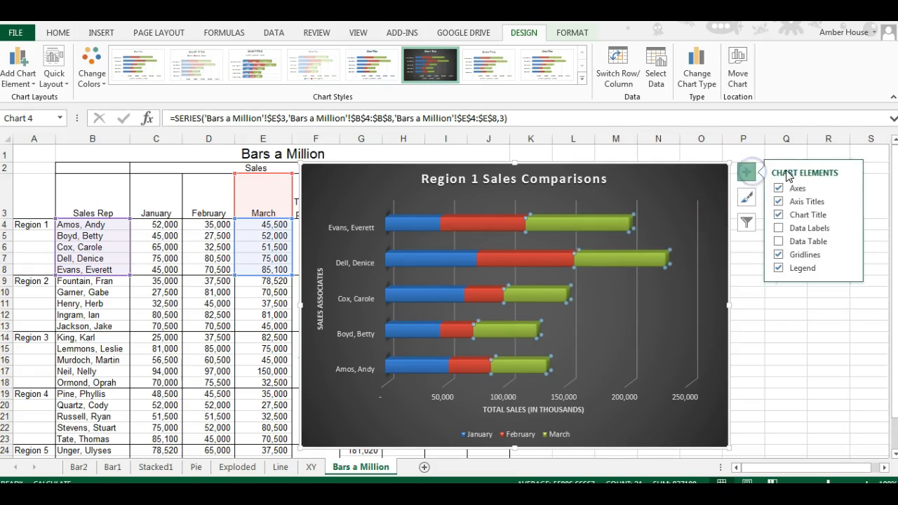
click(779, 227)
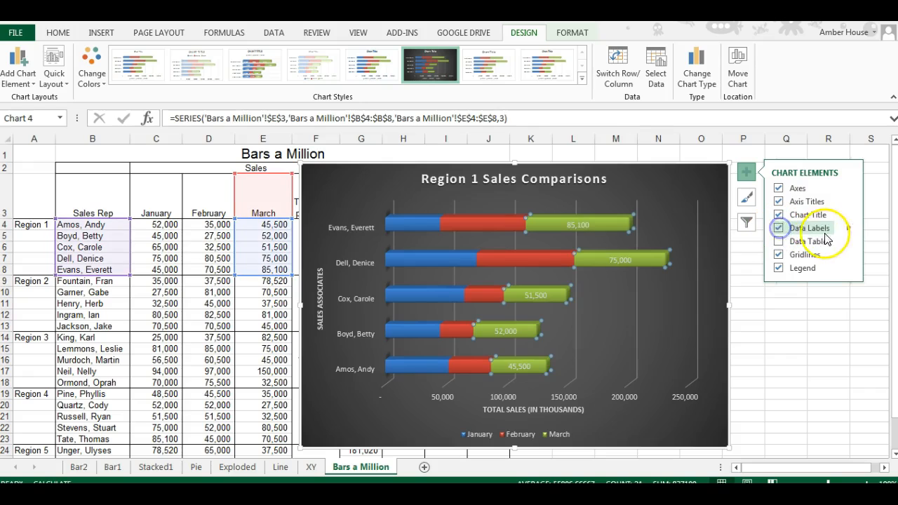
click(851, 227)
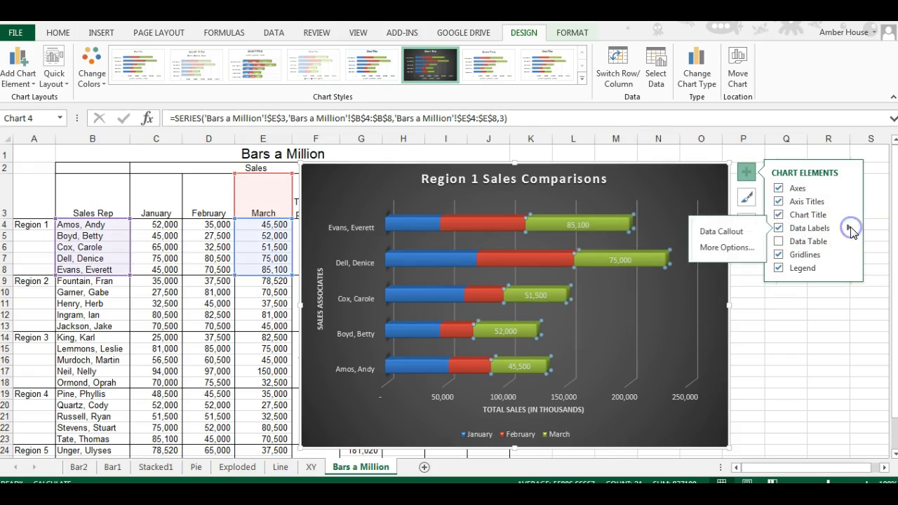
click(786, 370)
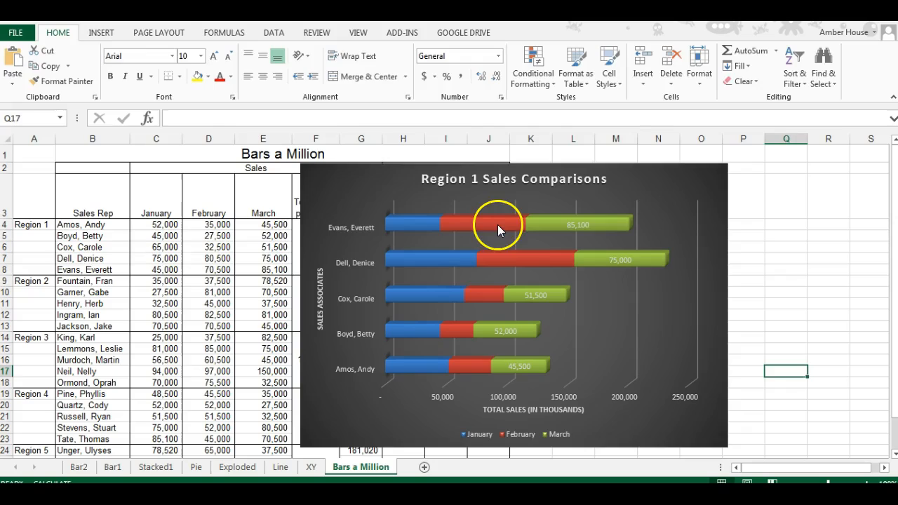
- Add value data labels to the February and January series as well
click(401, 231)
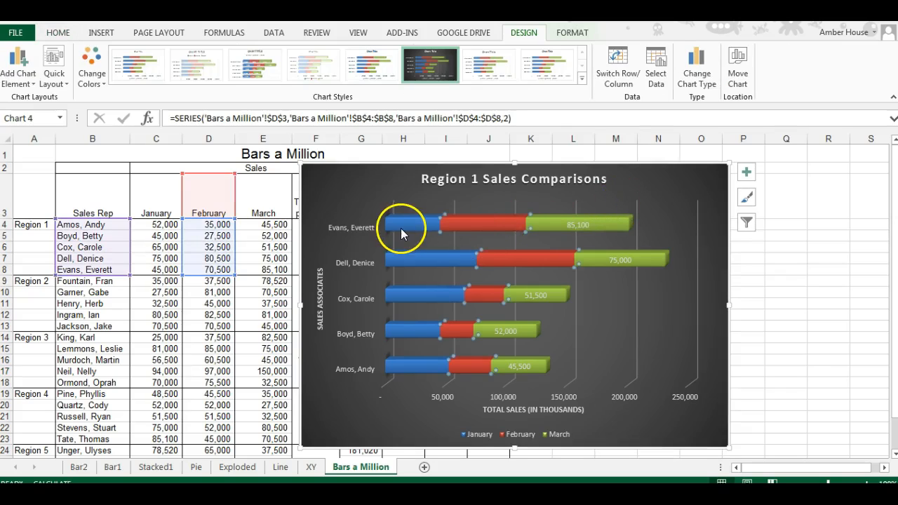
mouse_move(488, 222)
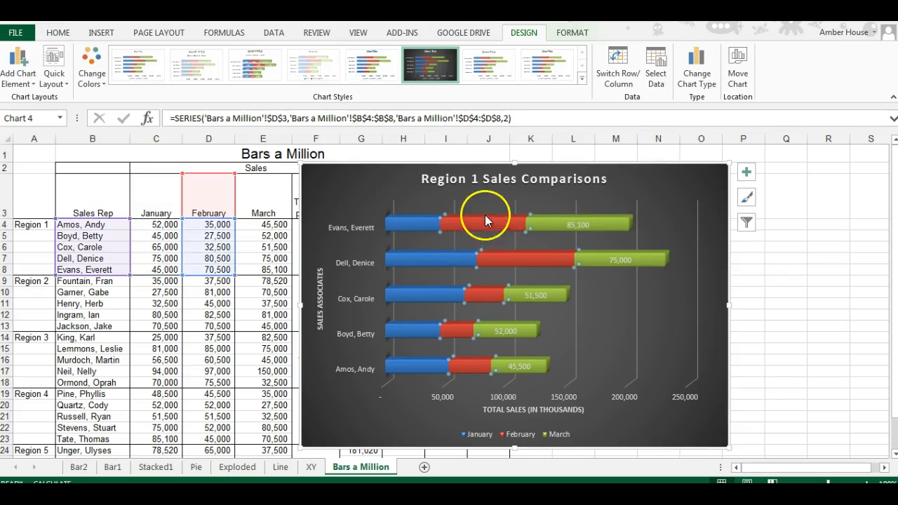
mouse_move(511, 391)
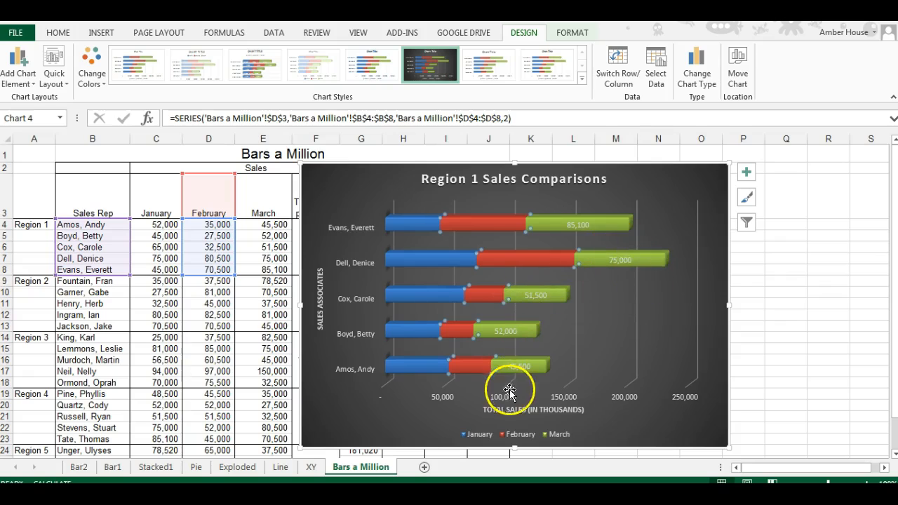
mouse_move(508, 208)
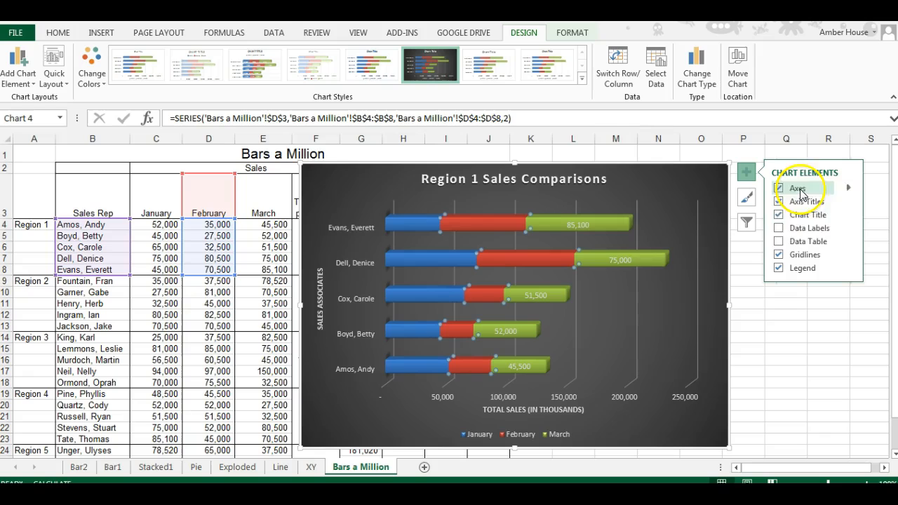
click(779, 227)
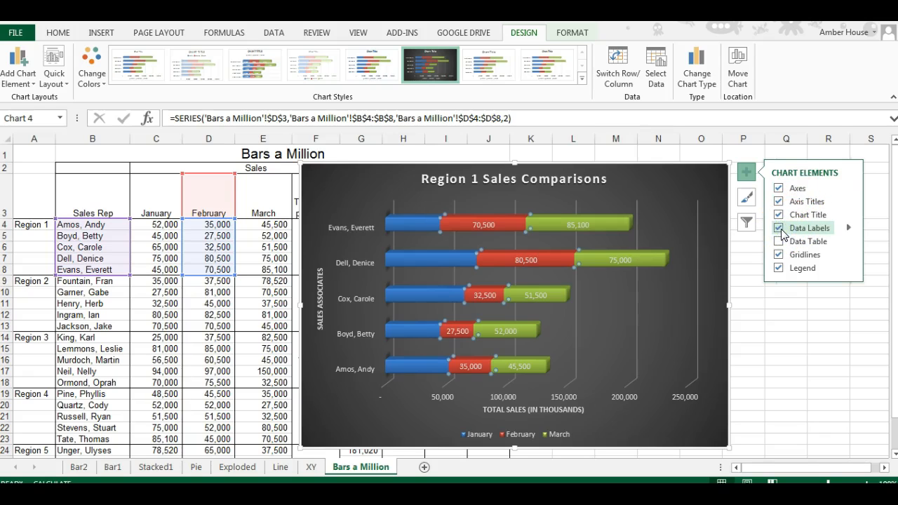
click(412, 224)
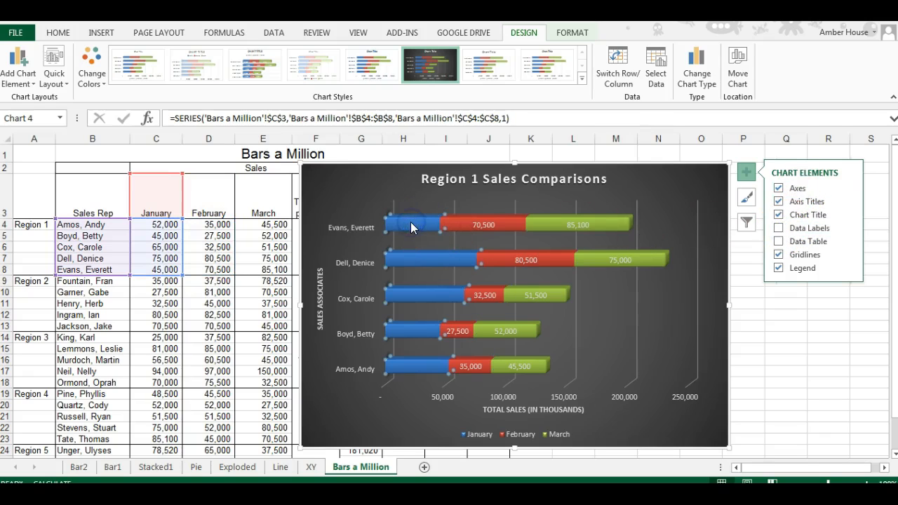
click(779, 228)
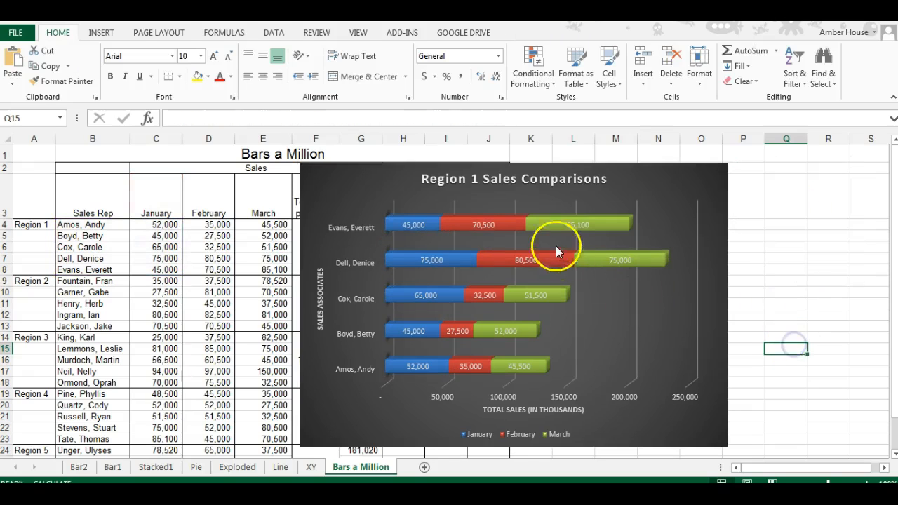
mouse_move(442, 337)
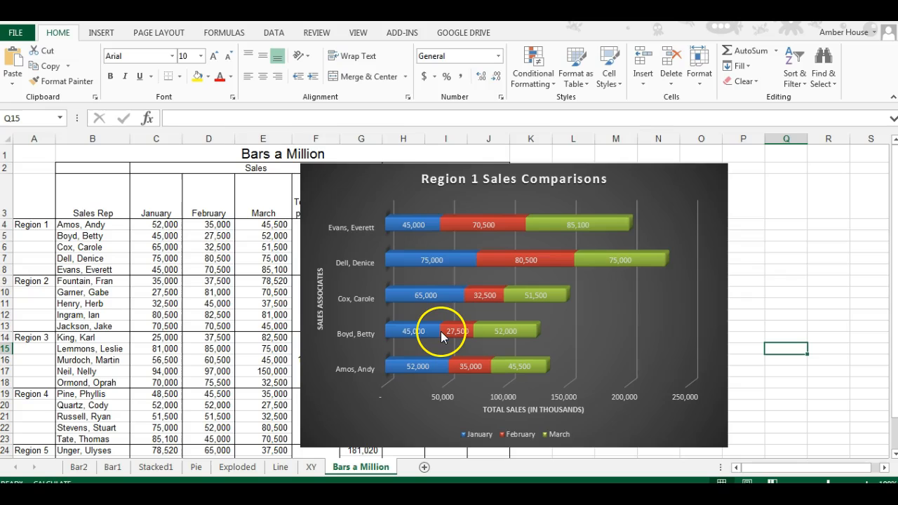
mouse_move(547, 227)
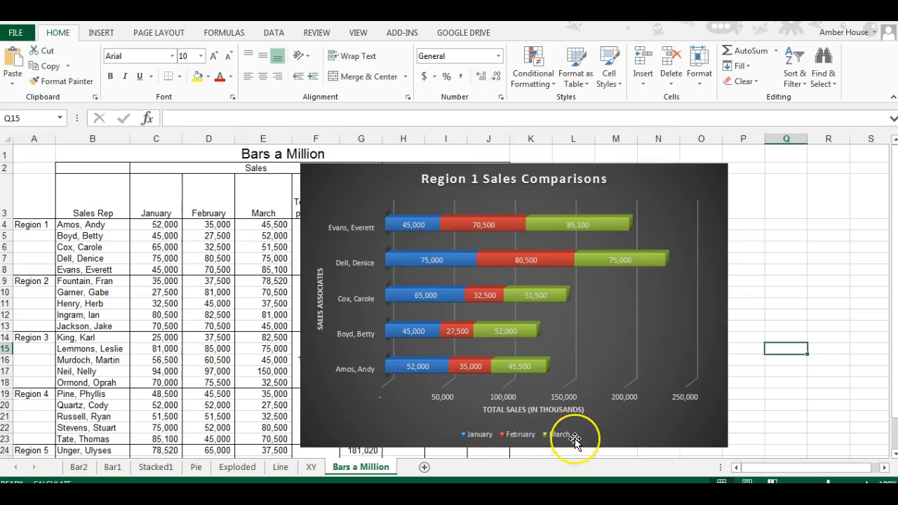
mouse_move(575, 438)
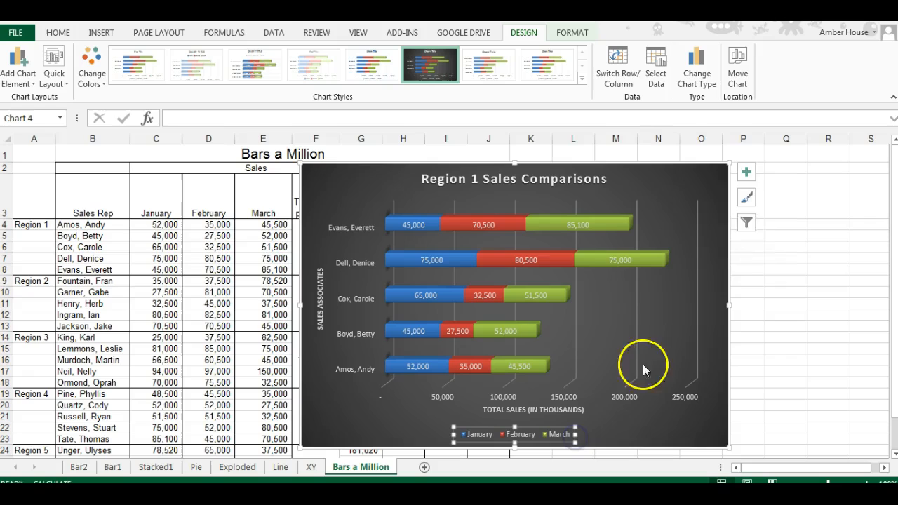
click(746, 171)
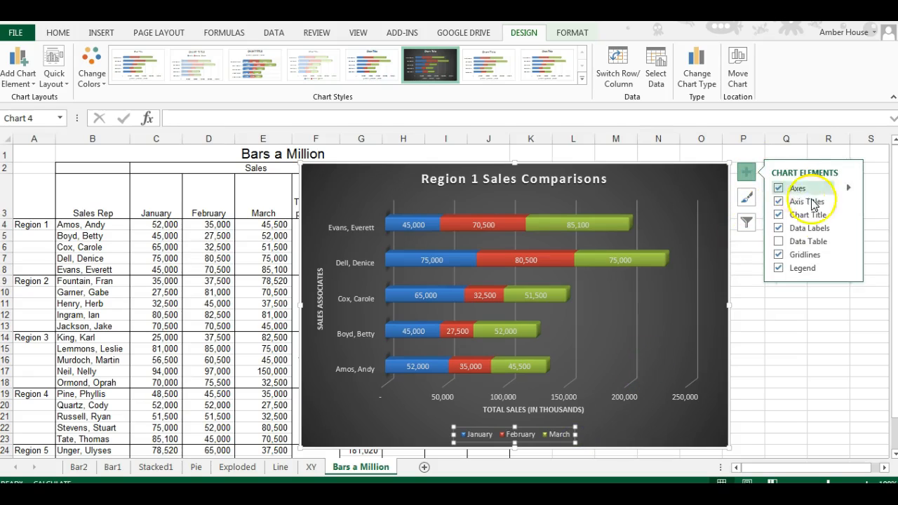
mouse_move(849, 272)
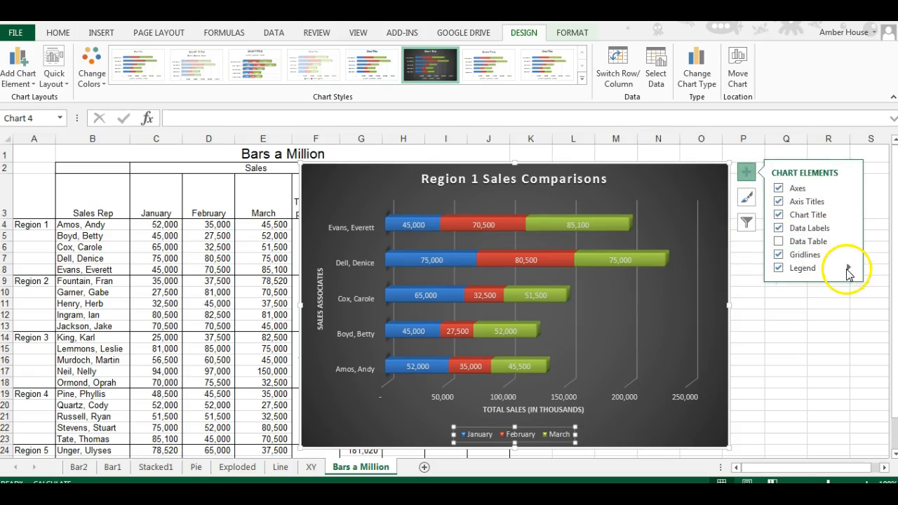
click(786, 346)
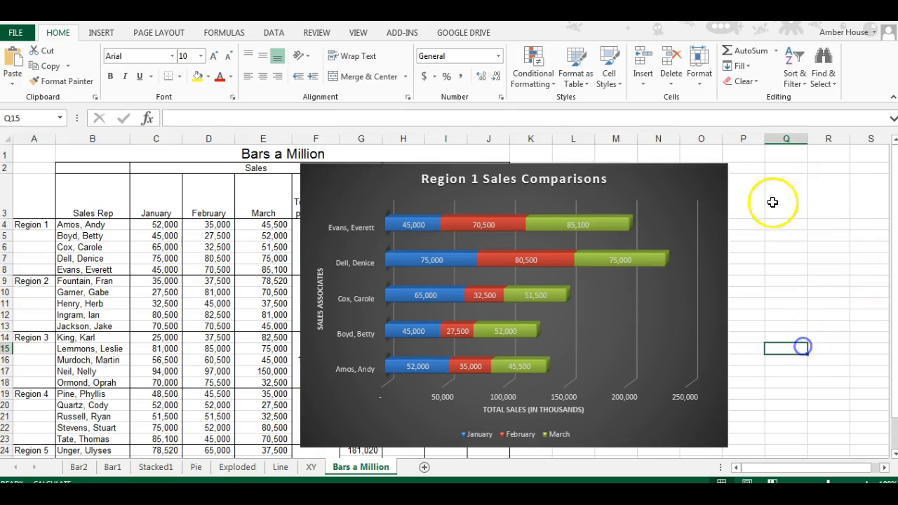
click(514, 306)
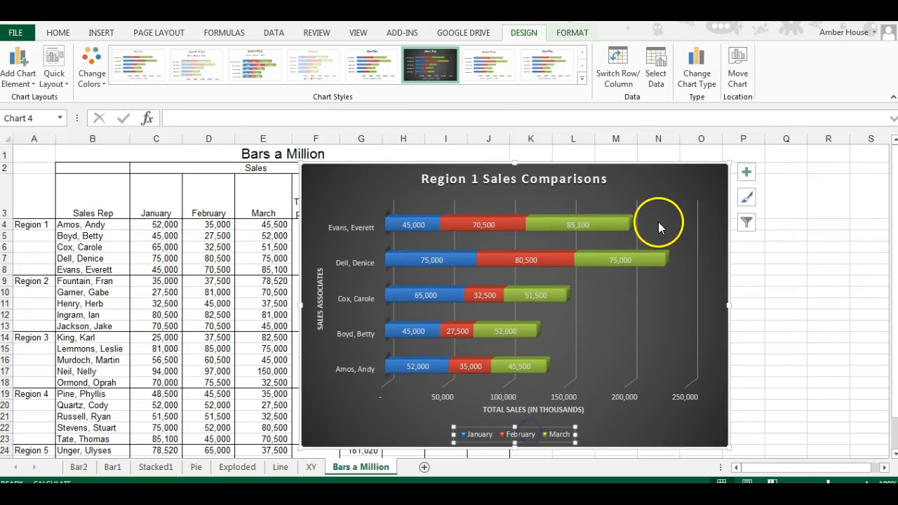
click(746, 172)
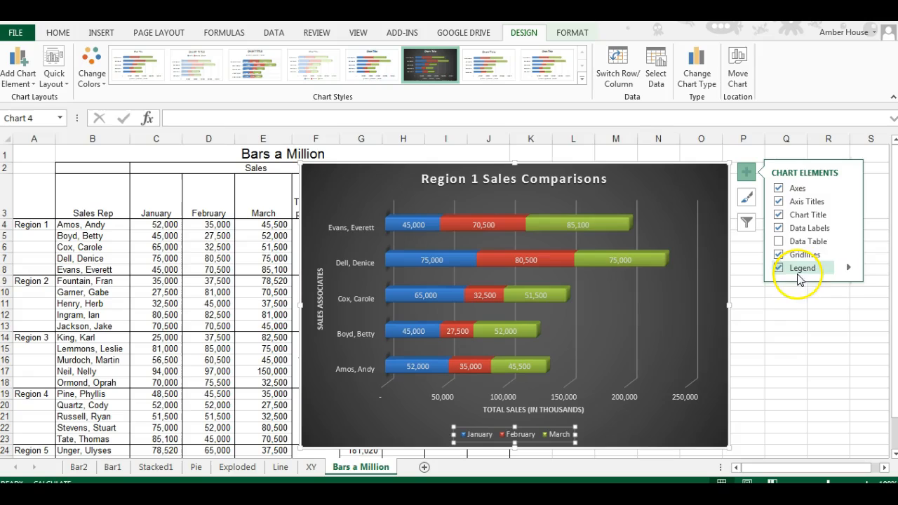
mouse_move(855, 273)
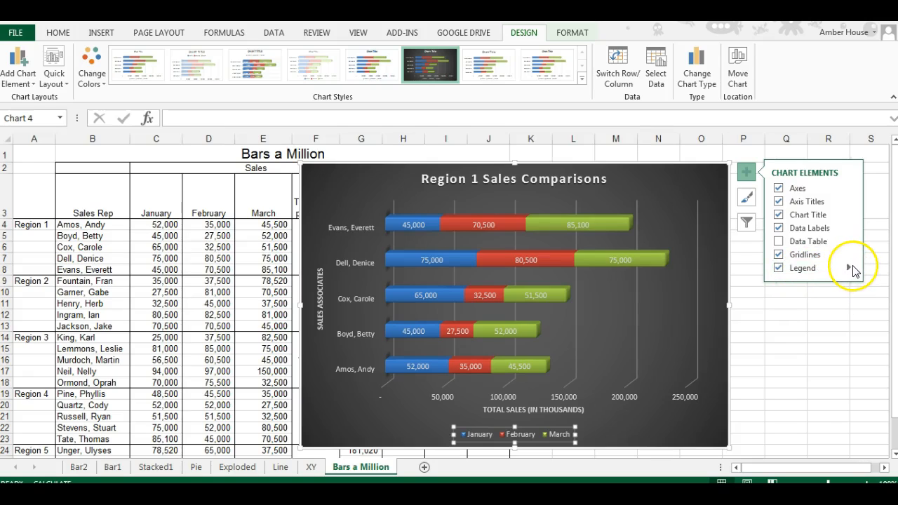
click(848, 267)
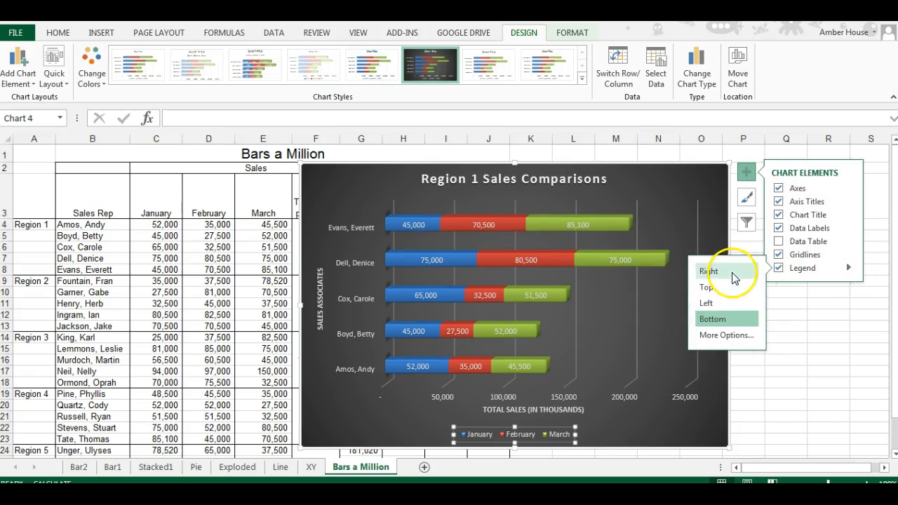
click(710, 271)
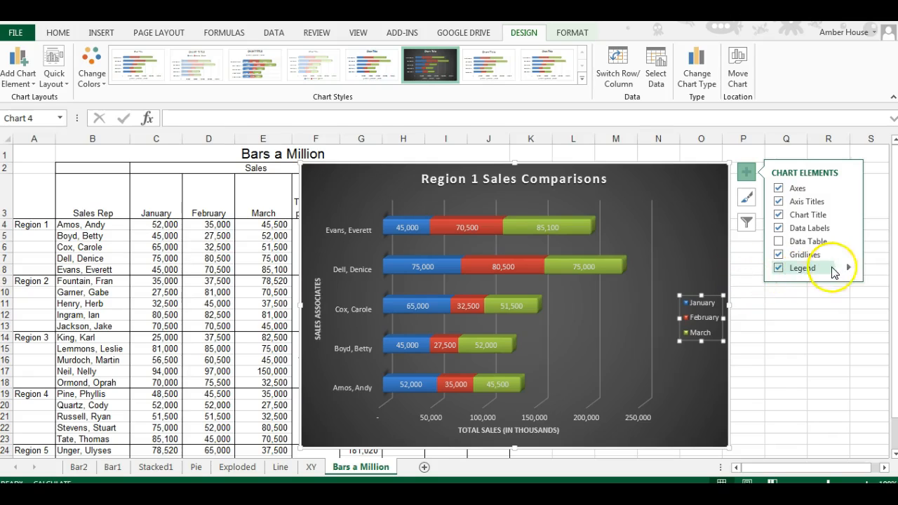
click(831, 268)
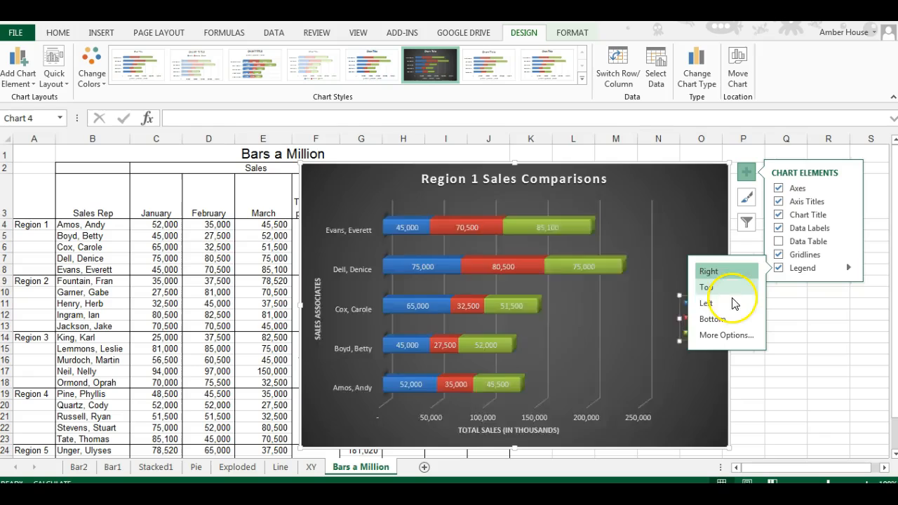
click(710, 303)
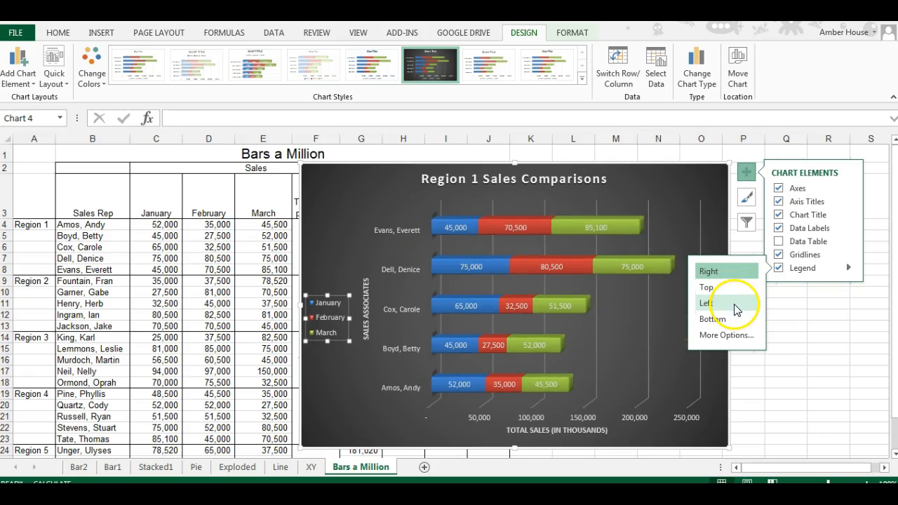
click(711, 318)
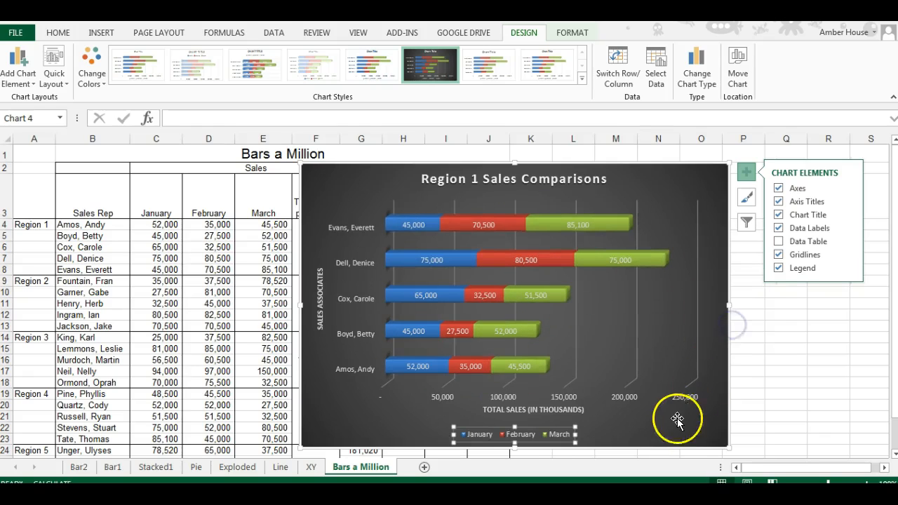
click(828, 428)
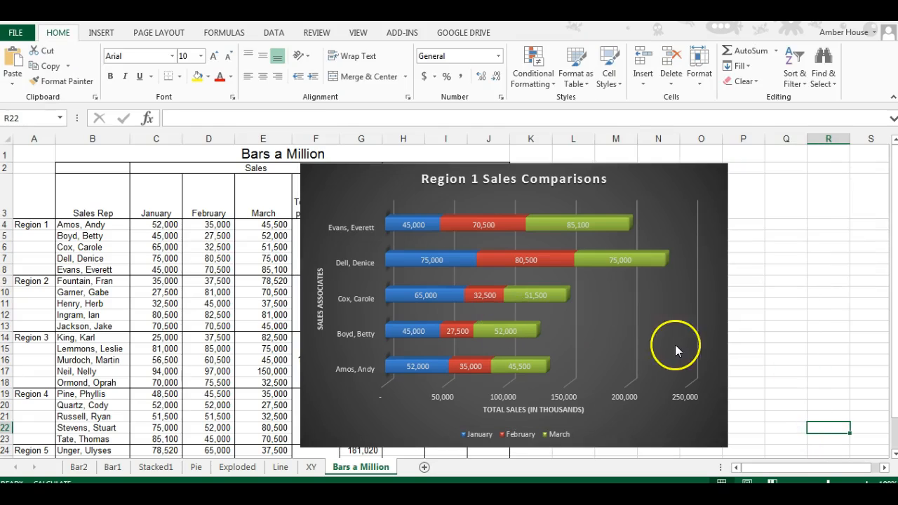
mouse_move(695, 213)
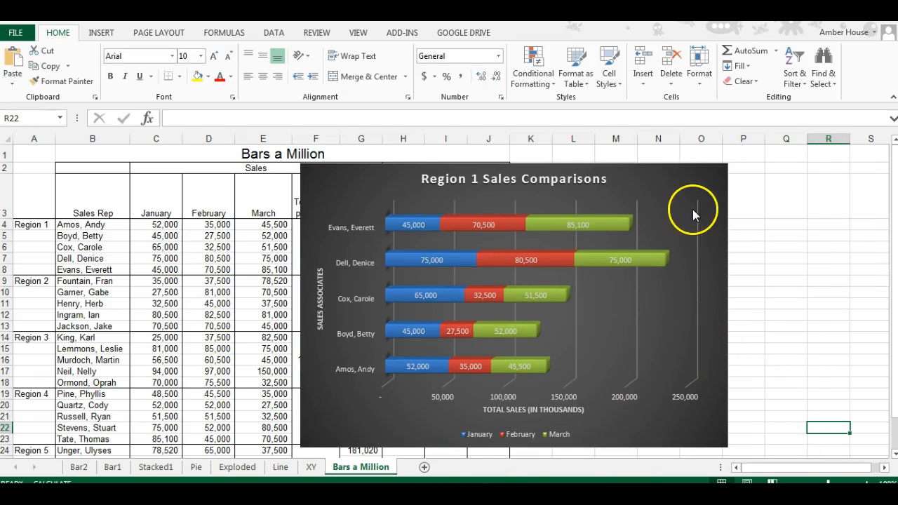
mouse_move(676, 310)
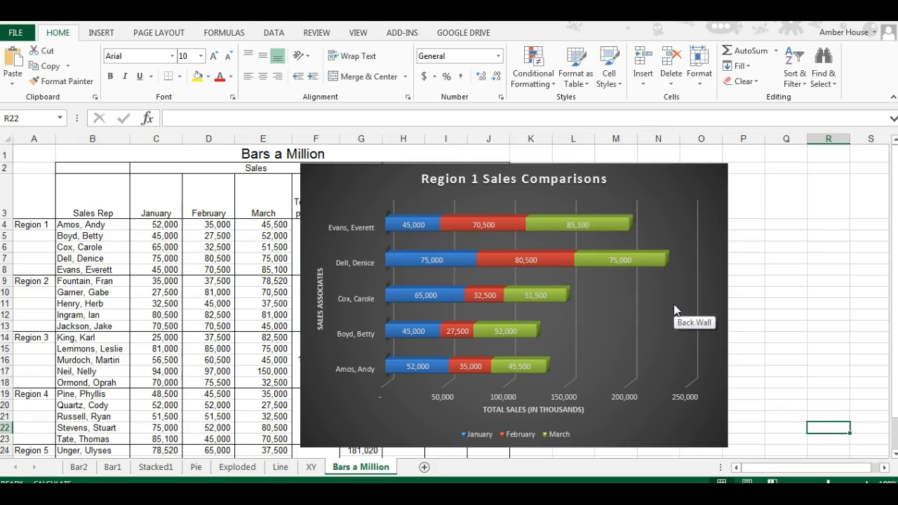
mouse_move(407, 263)
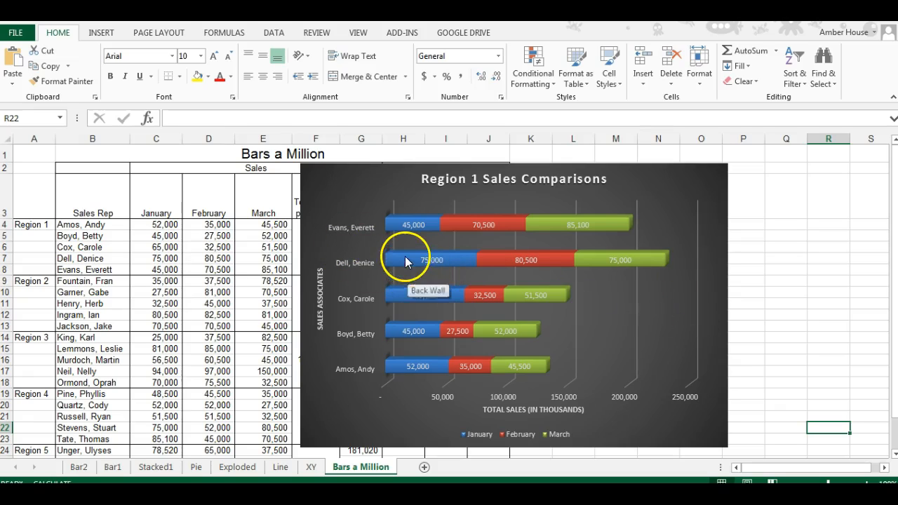
mouse_move(617, 265)
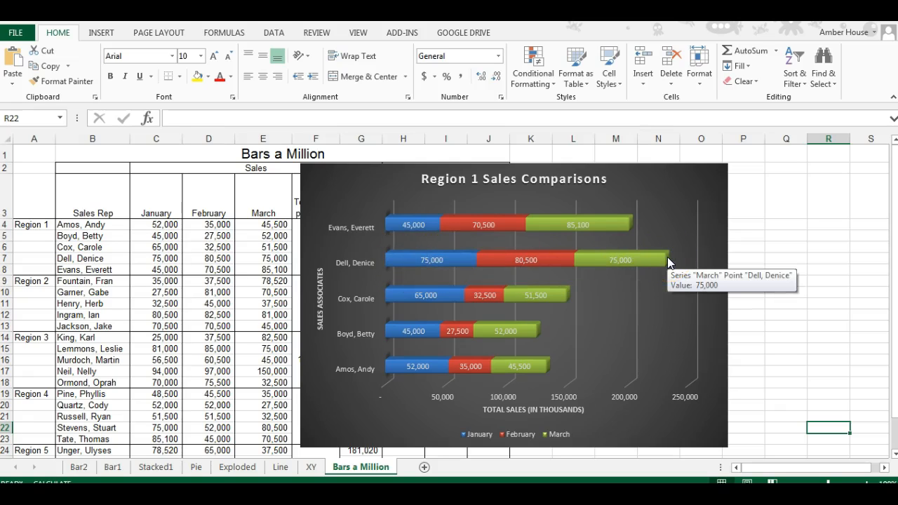
mouse_move(421, 362)
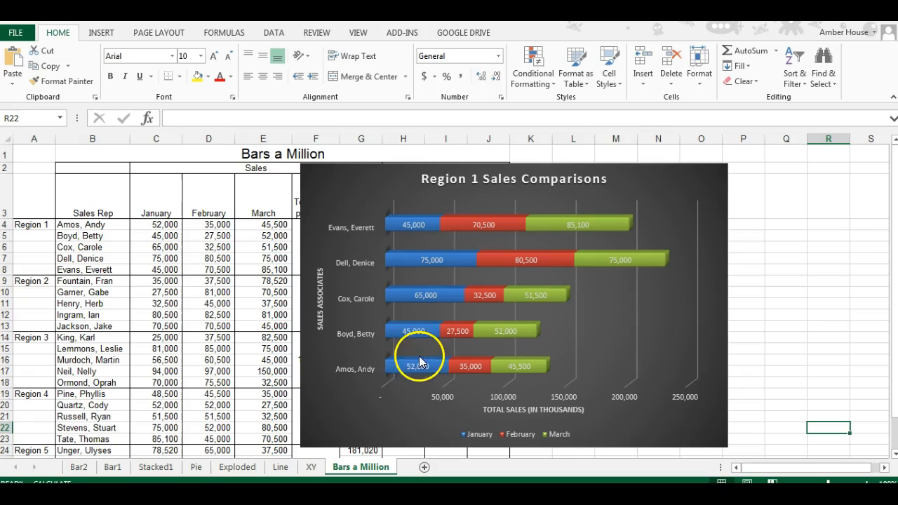
mouse_move(531, 239)
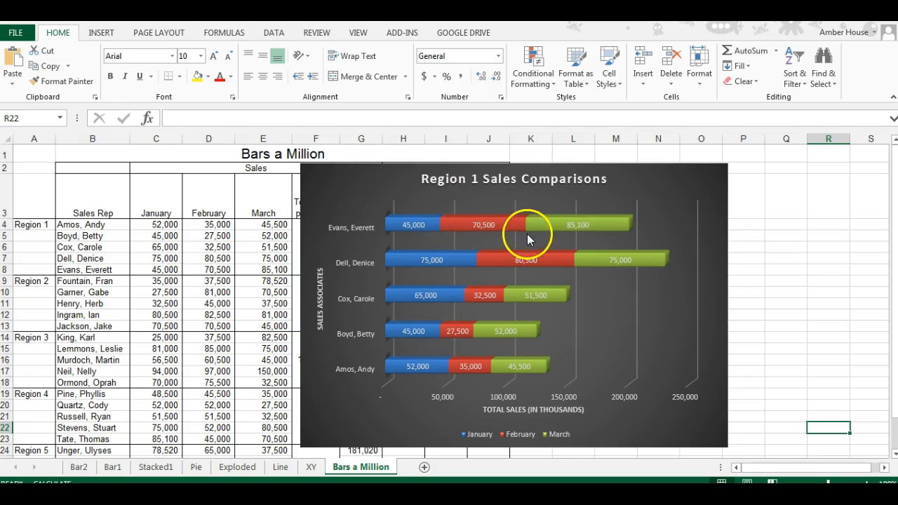
mouse_move(497, 247)
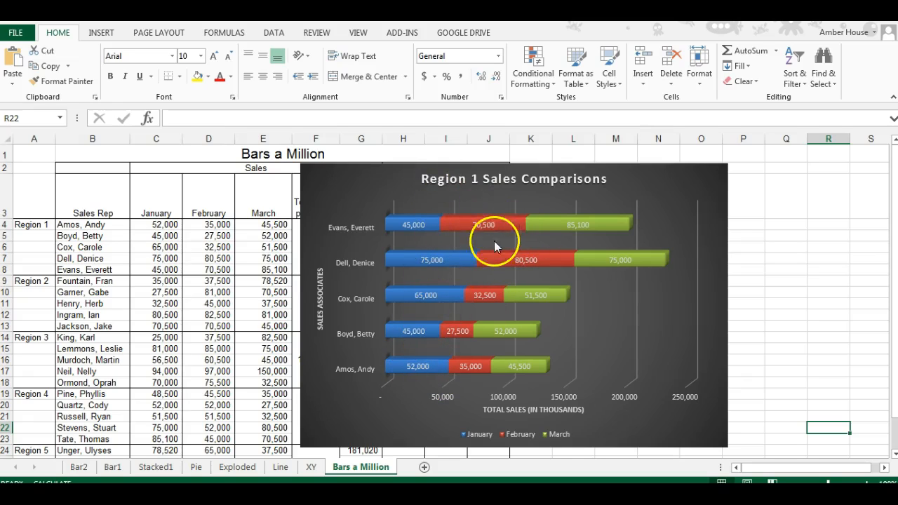
mouse_move(483, 213)
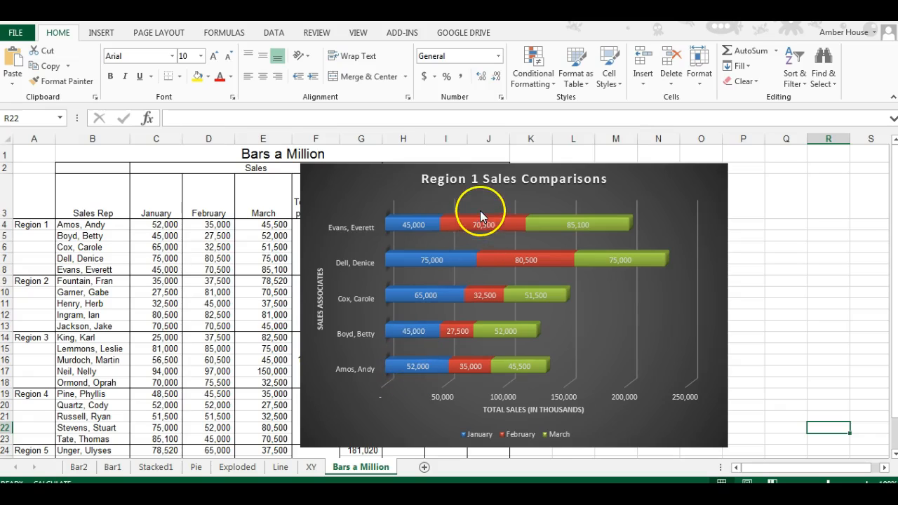
mouse_move(489, 405)
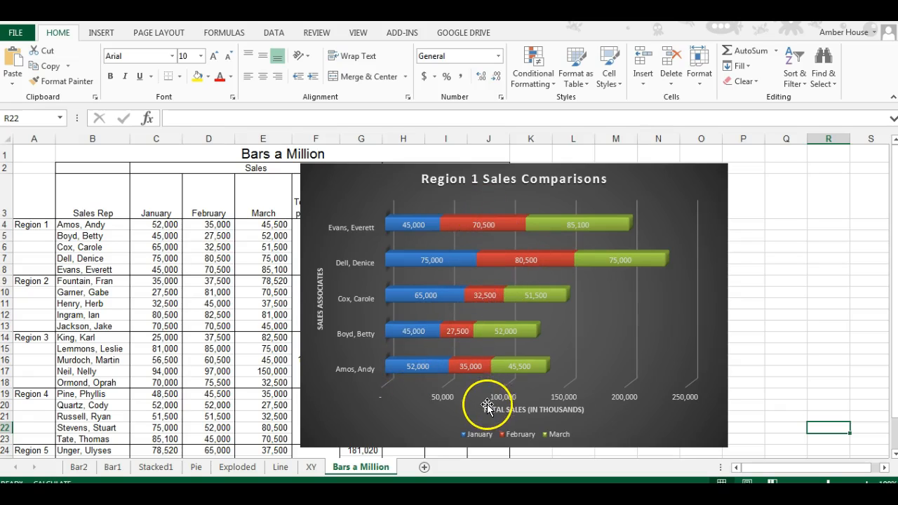
mouse_move(646, 287)
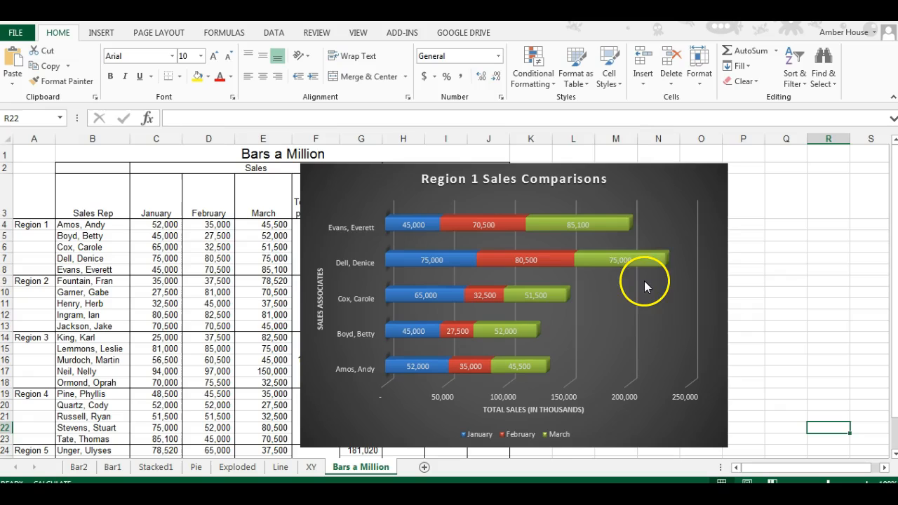
mouse_move(519, 359)
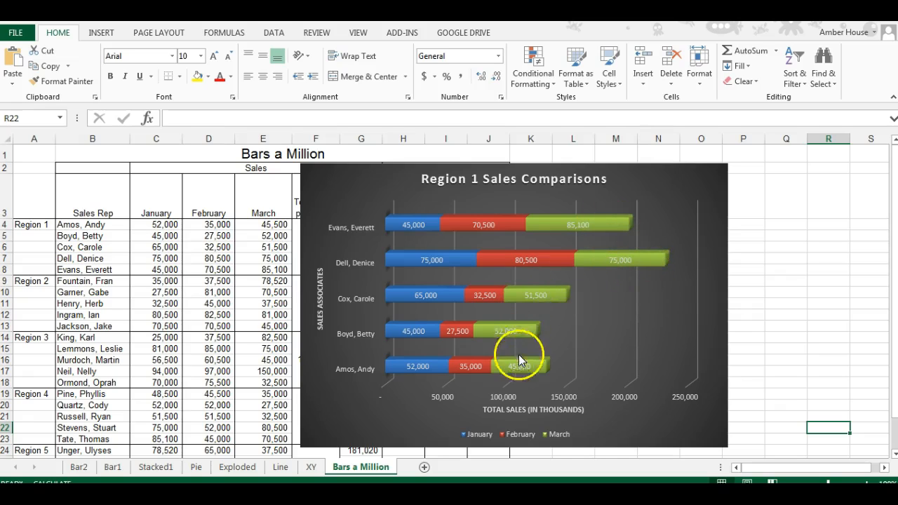
mouse_move(617, 237)
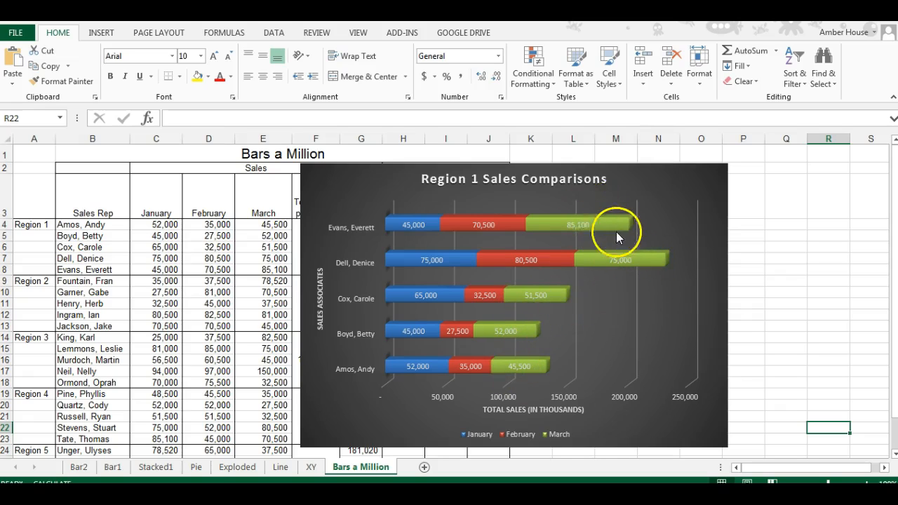
mouse_move(640, 267)
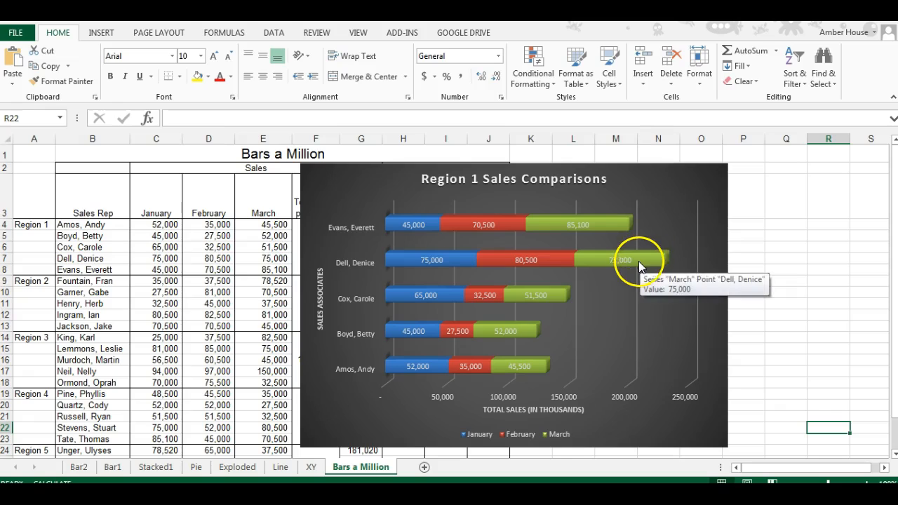
mouse_move(533, 253)
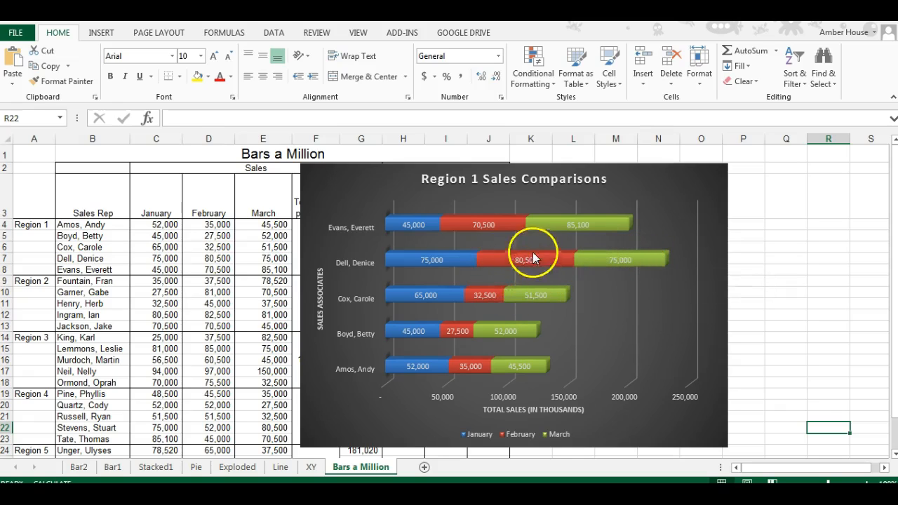
mouse_move(512, 258)
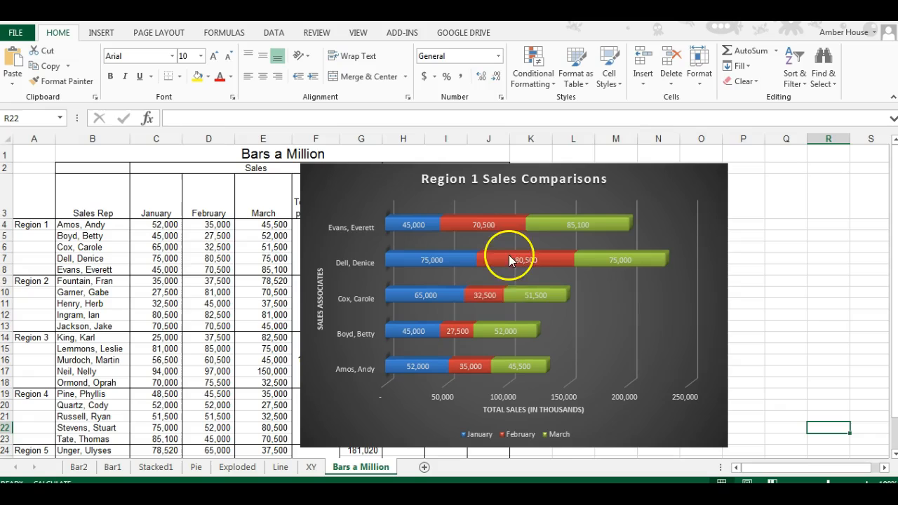
mouse_move(499, 236)
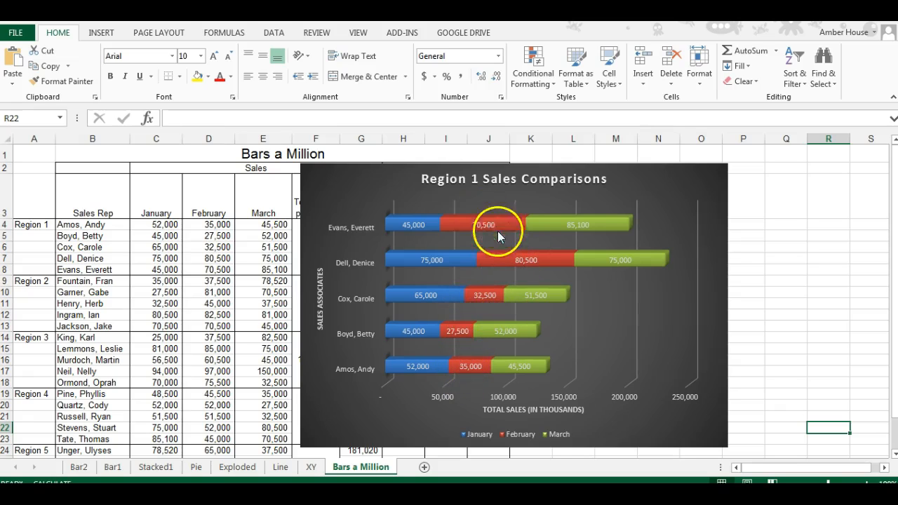
mouse_move(497, 194)
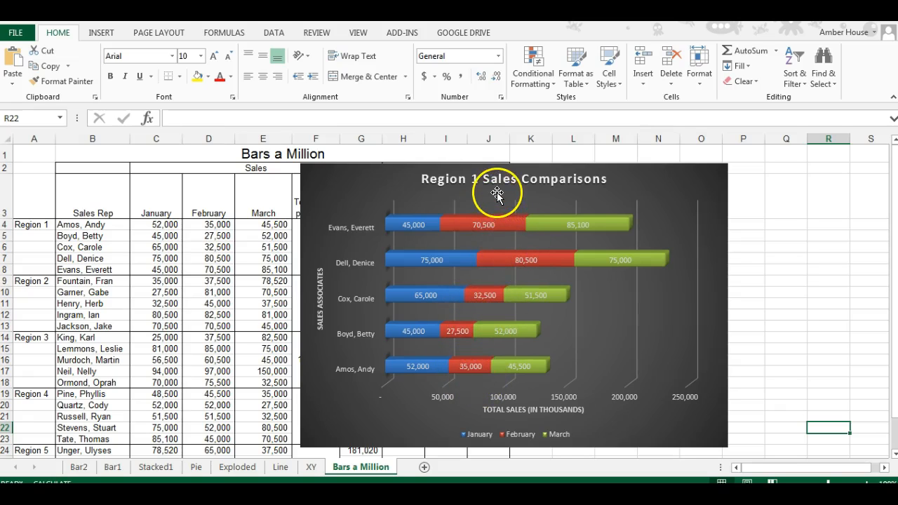
mouse_move(544, 188)
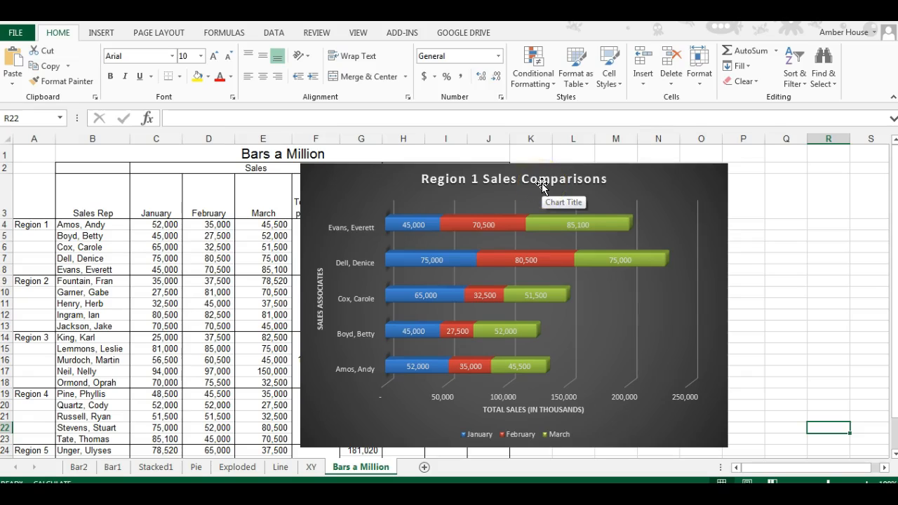
mouse_move(755, 236)
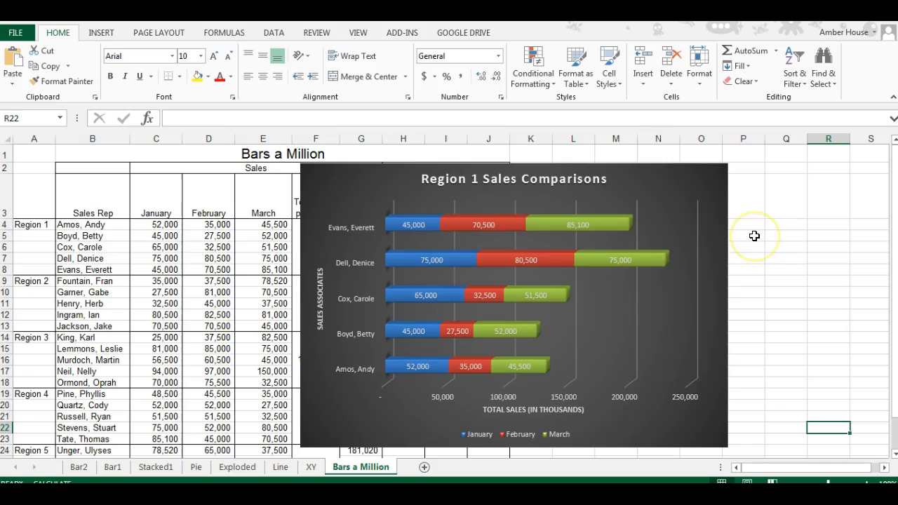
mouse_move(755, 236)
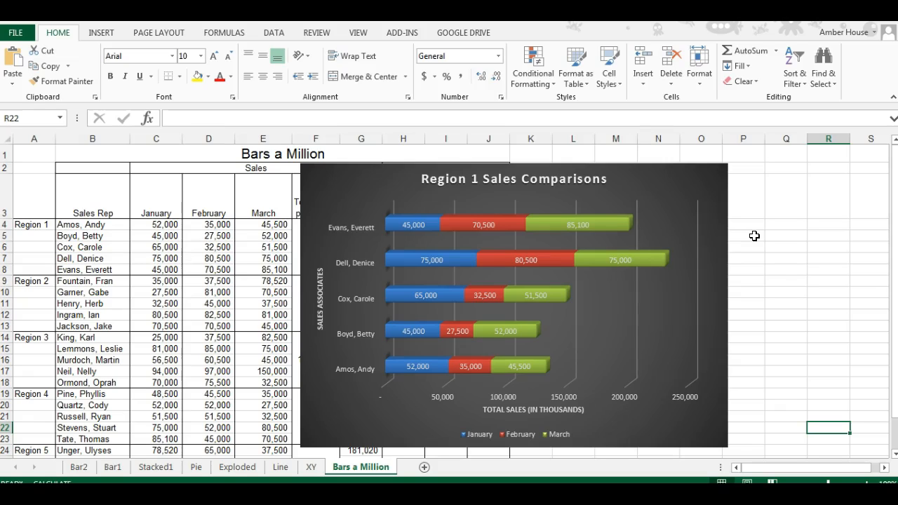
mouse_move(624, 239)
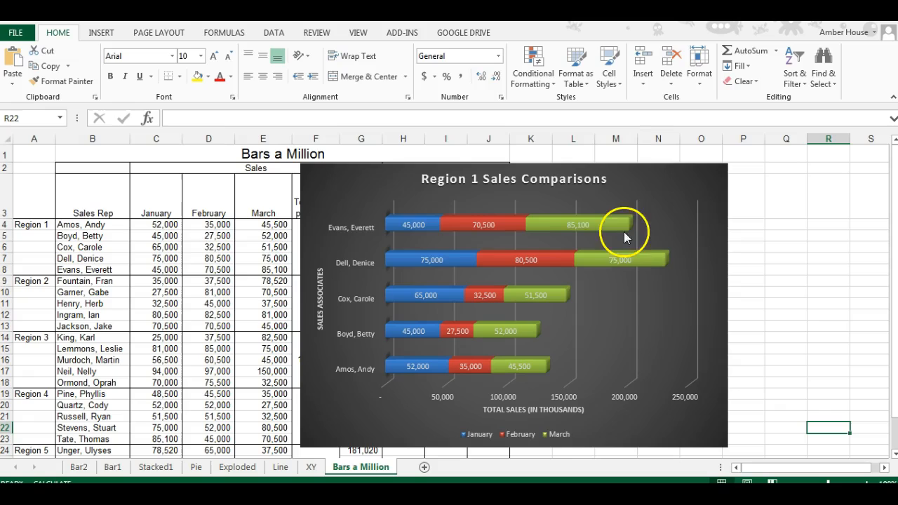
mouse_move(619, 264)
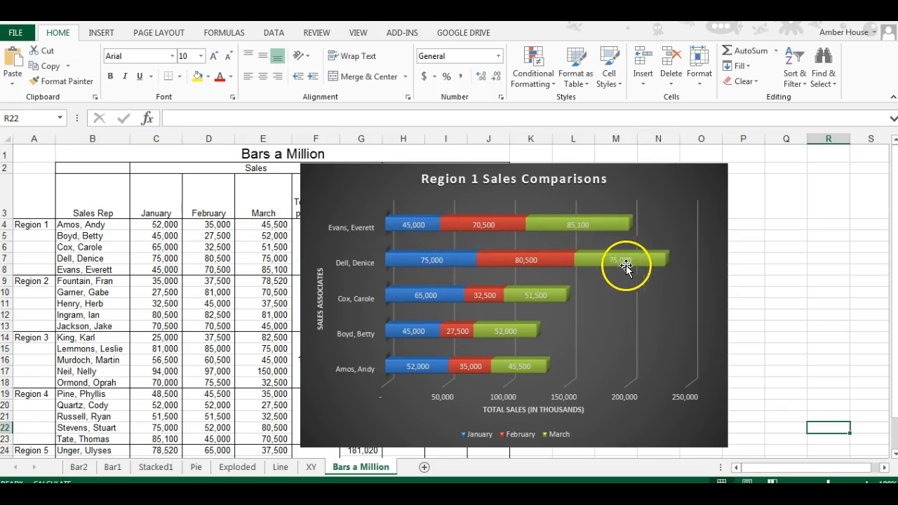
mouse_move(488, 334)
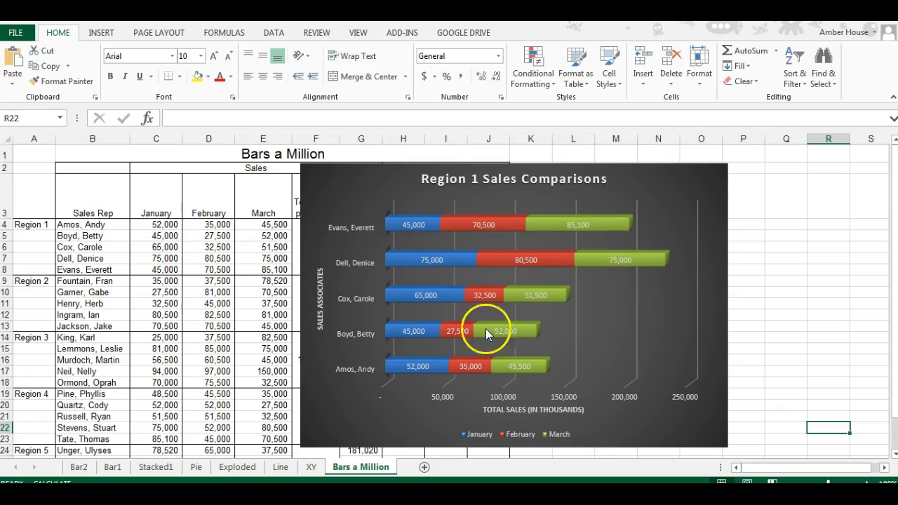
mouse_move(536, 412)
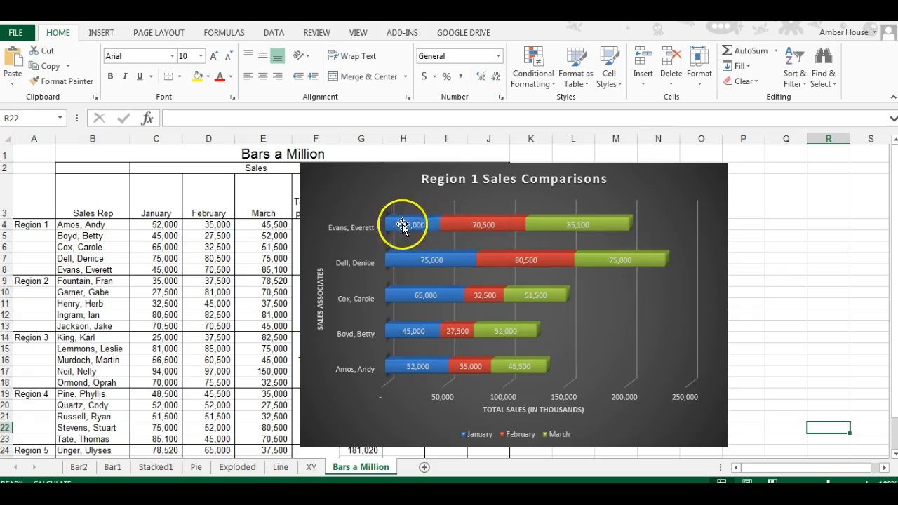
mouse_move(723, 219)
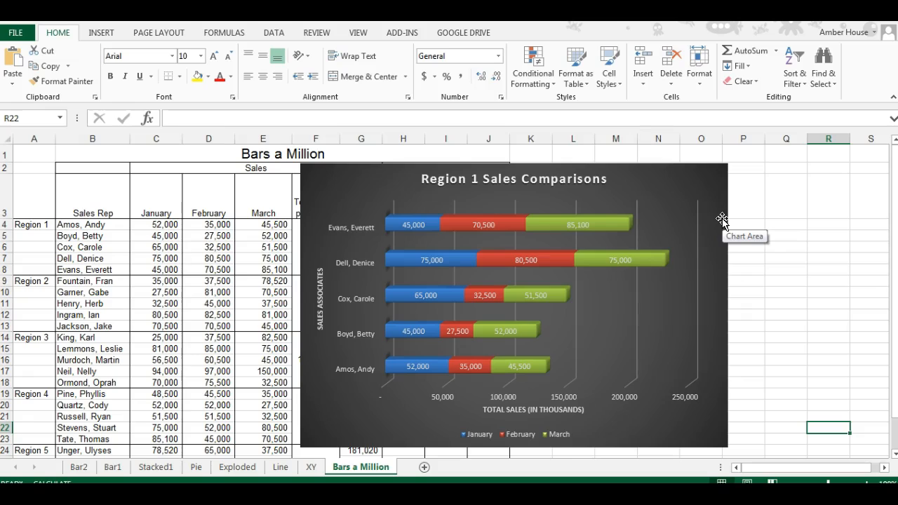
mouse_move(533, 228)
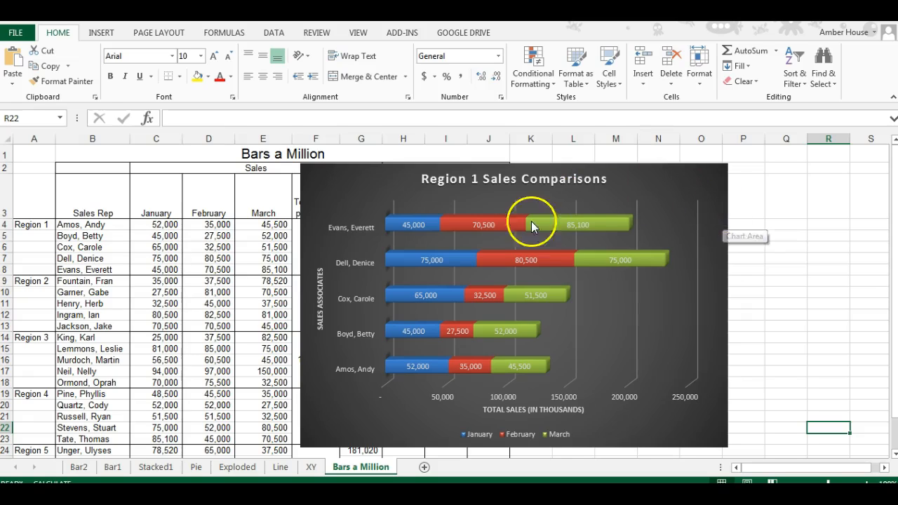
mouse_move(672, 233)
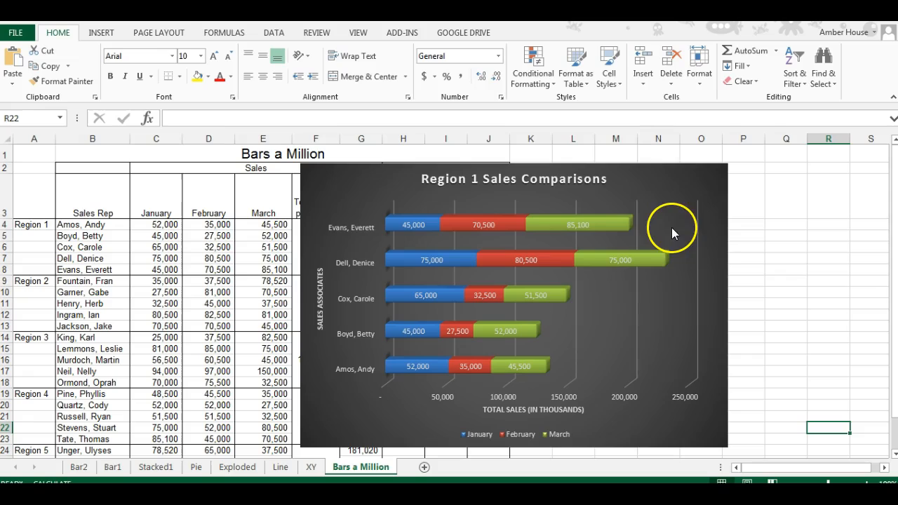
mouse_move(677, 172)
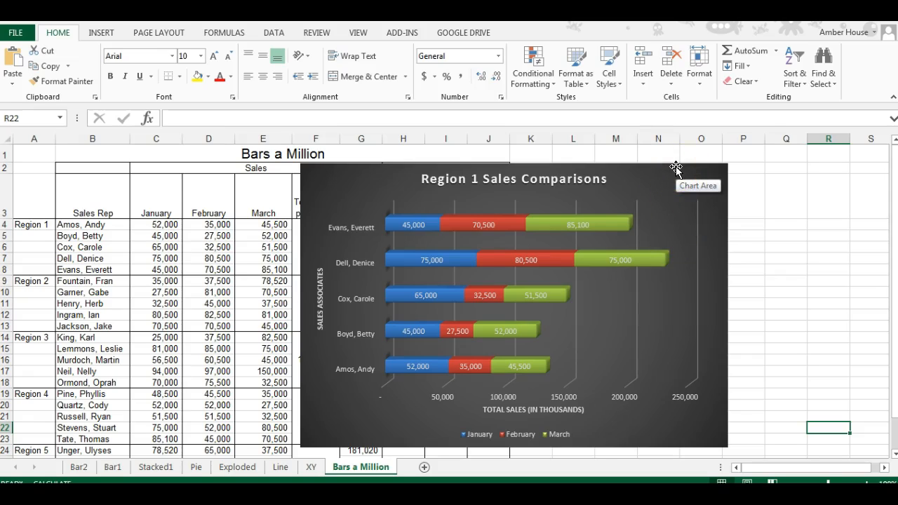
mouse_move(792, 167)
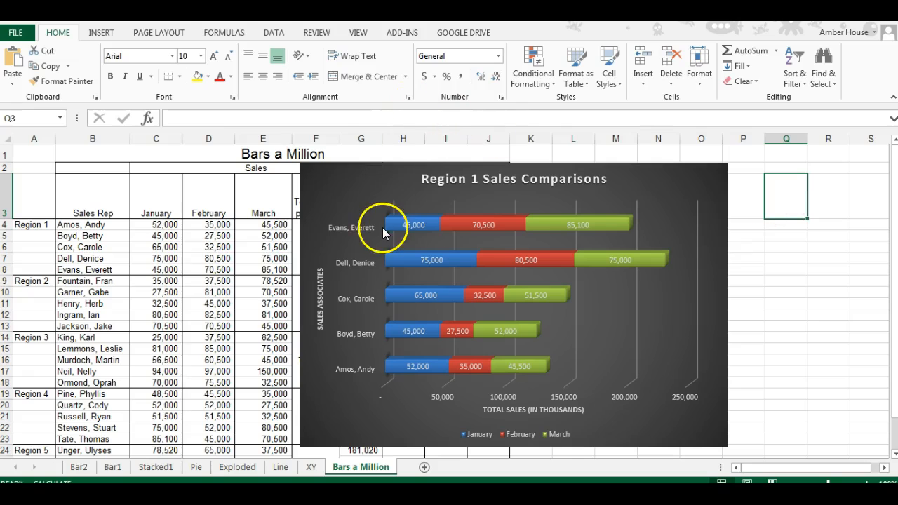
click(79, 466)
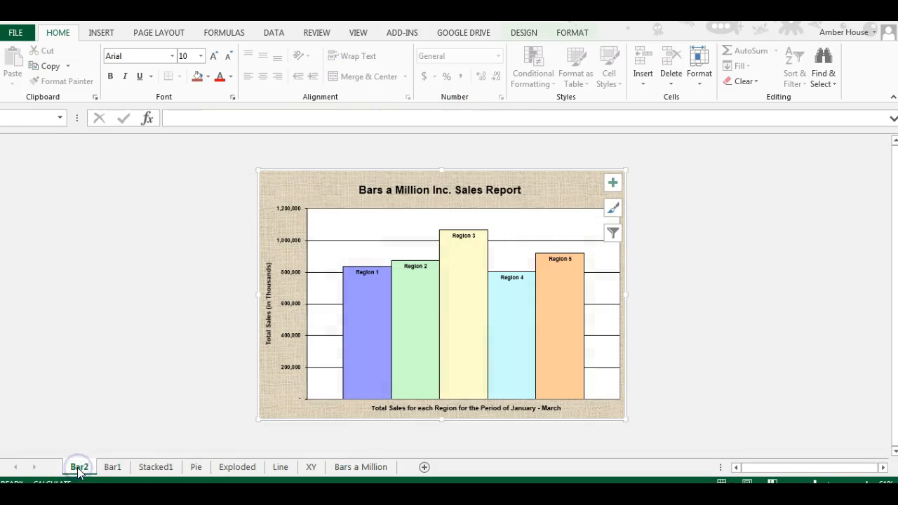
click(154, 466)
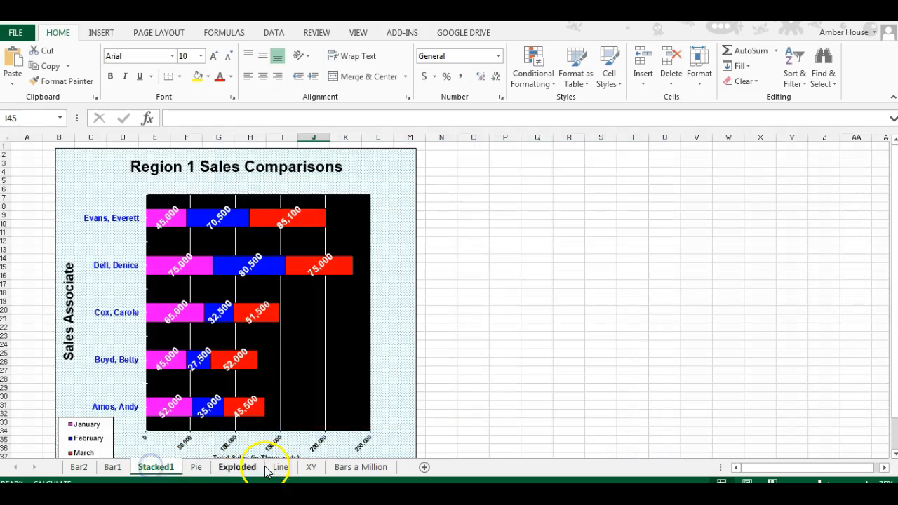
click(359, 466)
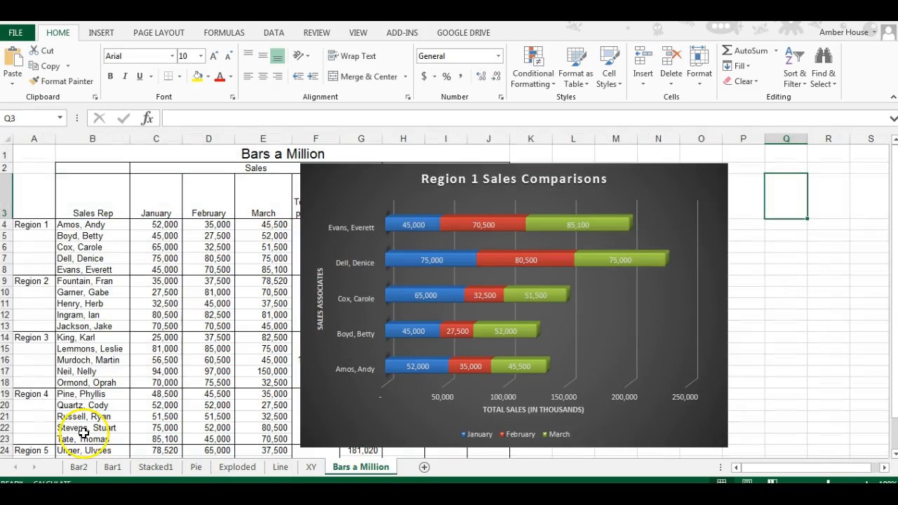